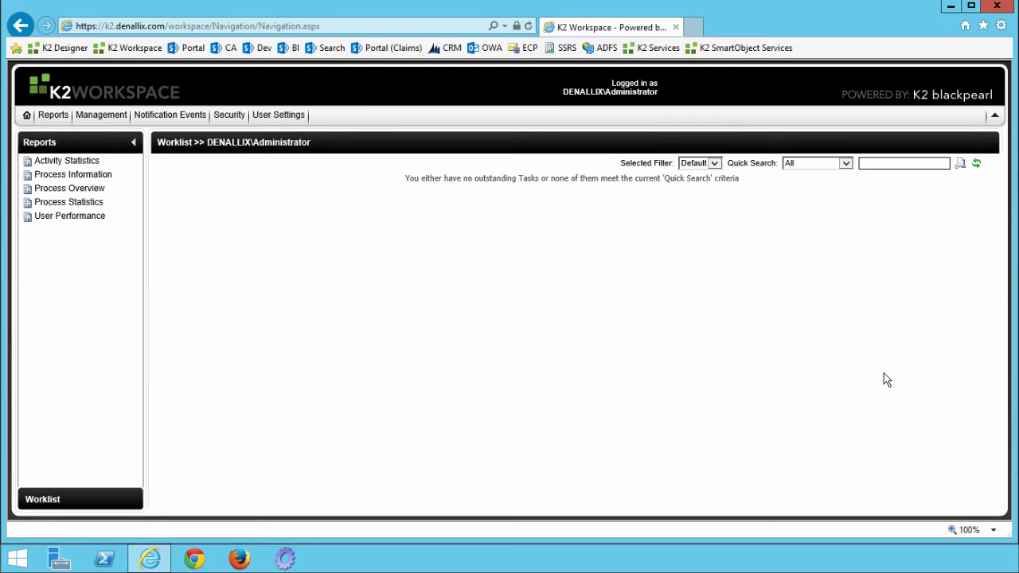
pyautogui.moveTo(883, 360)
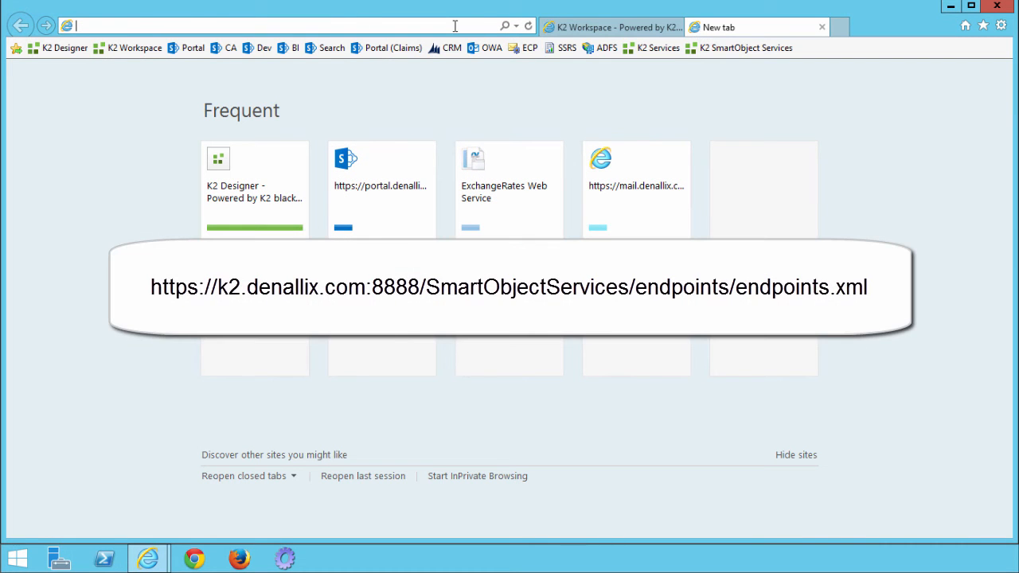
pyautogui.write('https://k2.denallix.com:8888/SmartObjectServices/endpoints/endpoints.xml')
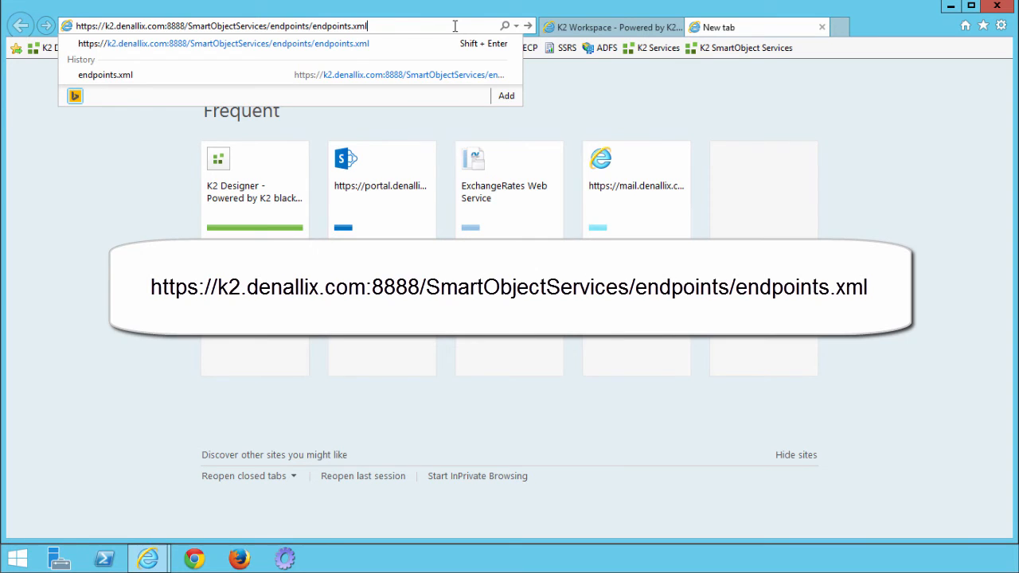
pyautogui.press('Return')
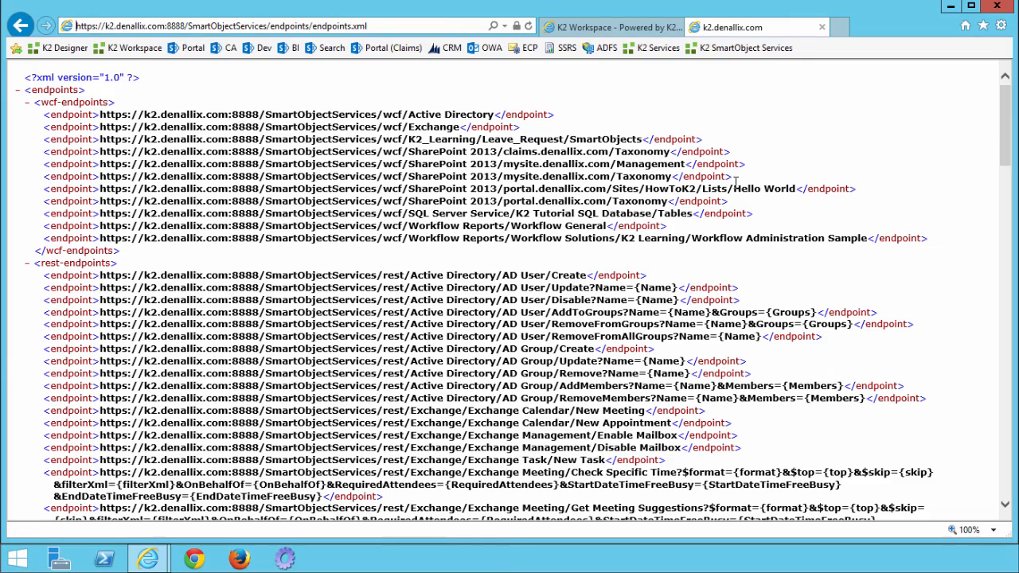
pyautogui.scroll(-3)
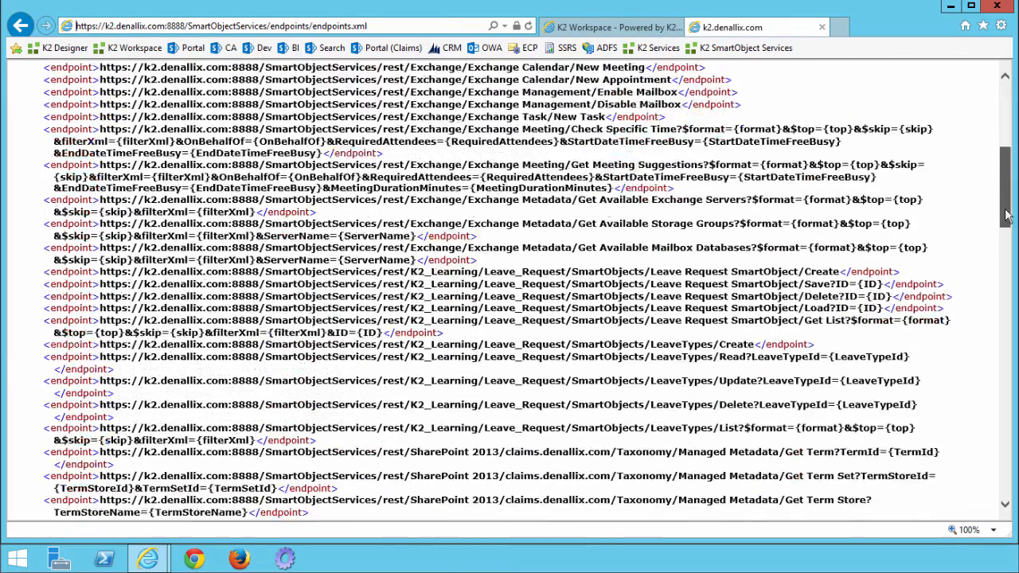
pyautogui.scroll(-3)
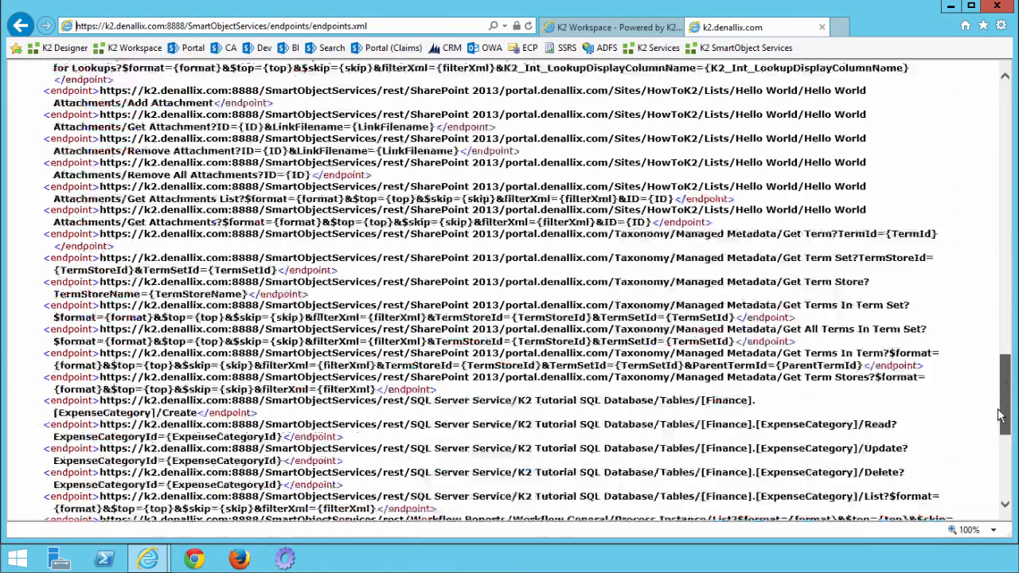
pyautogui.scroll(-3)
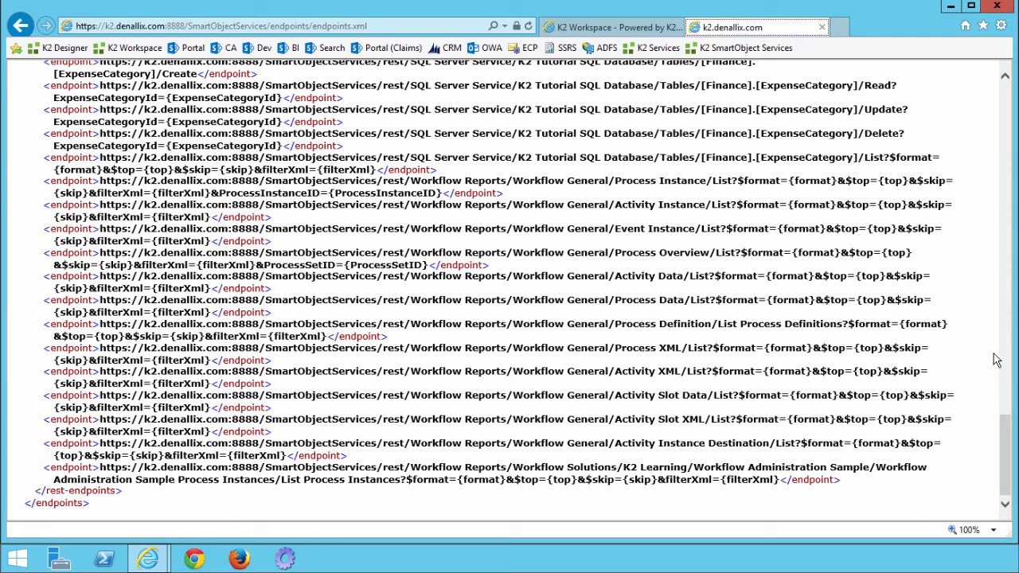
pyautogui.moveTo(747, 392)
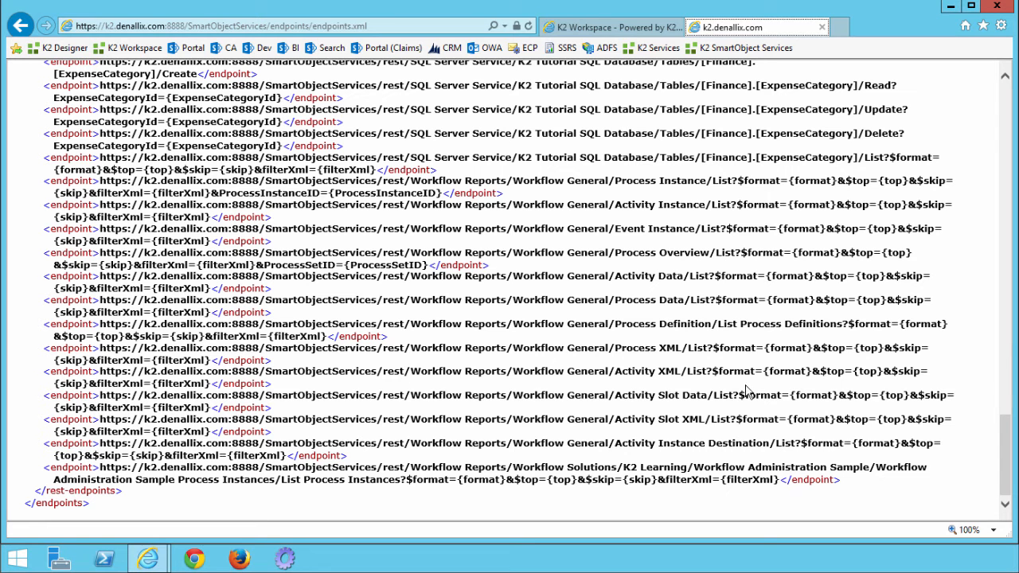
pyautogui.moveTo(140, 493)
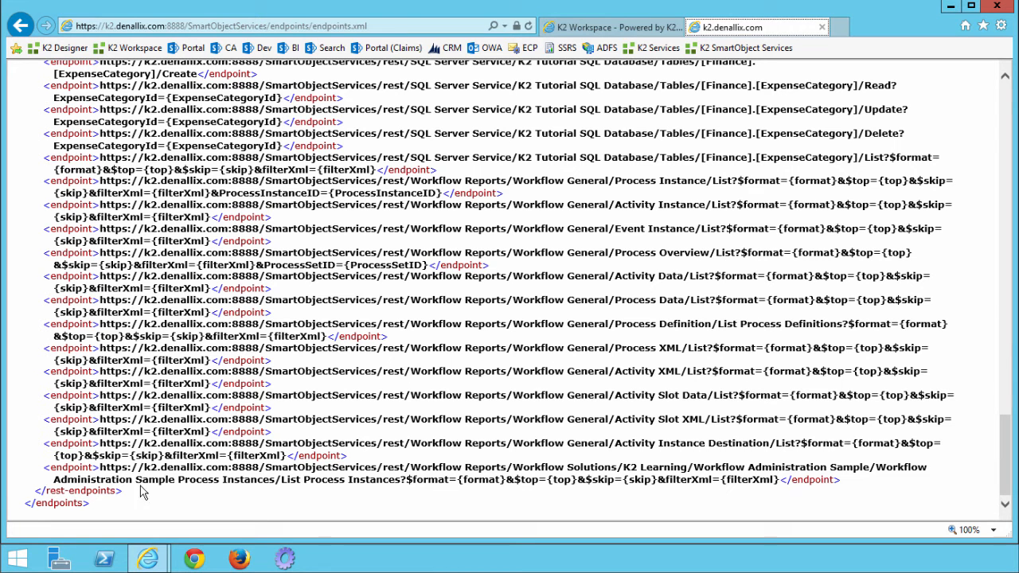
# Launch Excel from the Start menu, dismiss the activation notice and start a blank workbook.
pyautogui.click(16, 558)
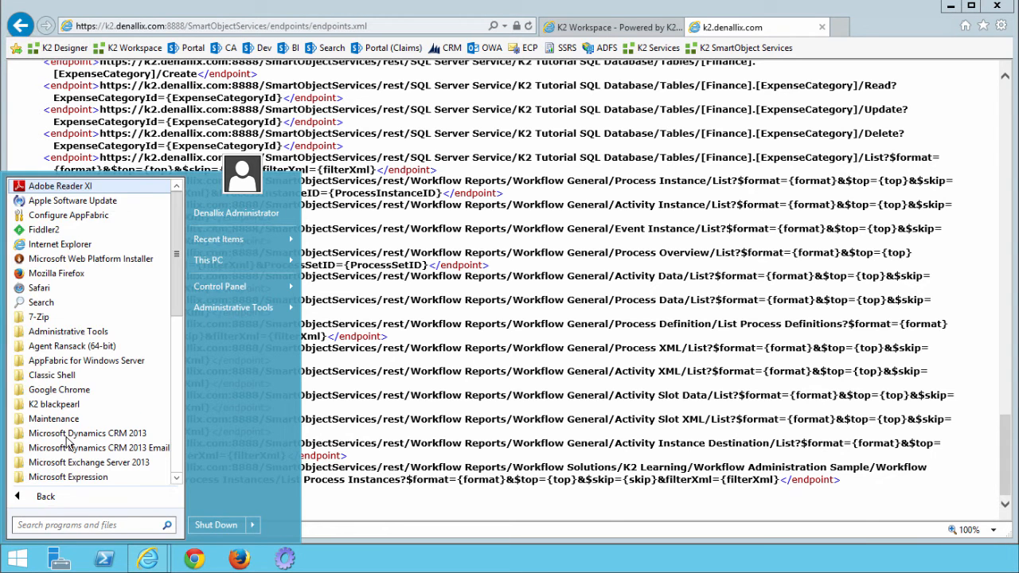
pyautogui.click(70, 244)
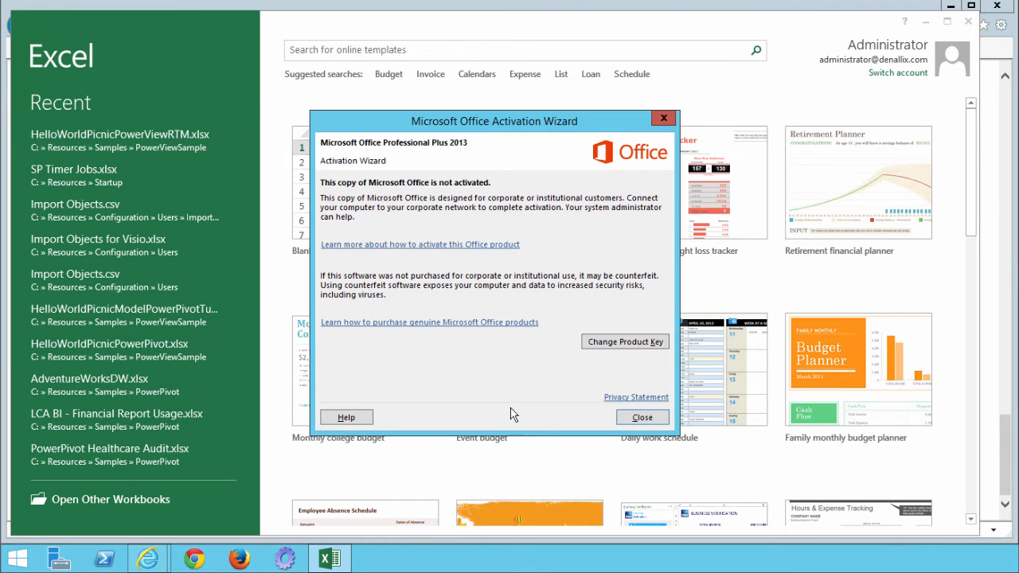
pyautogui.click(642, 417)
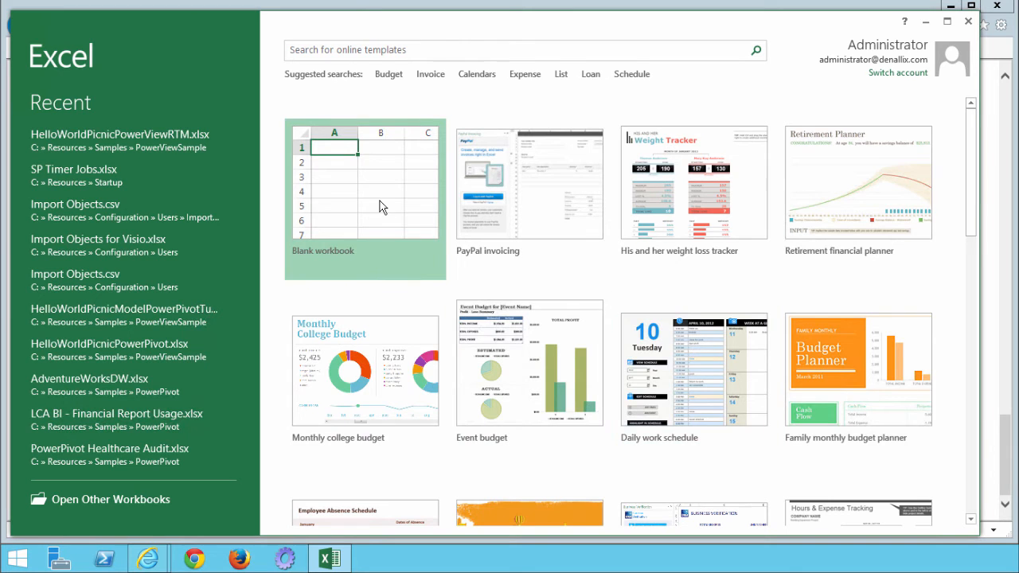
pyautogui.click(367, 197)
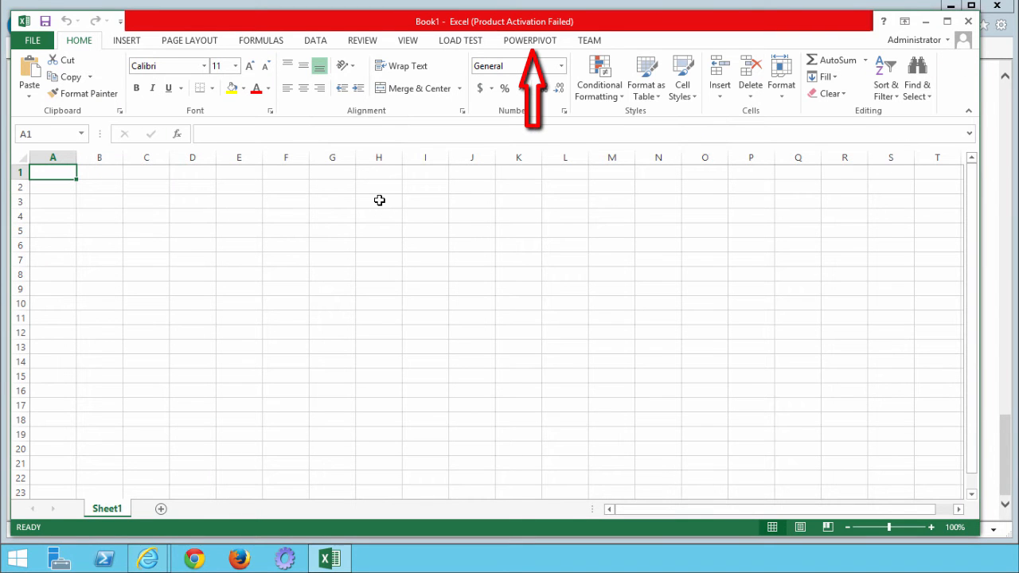
# Launch the PowerPivot data model manager from the POWERPIVOT ribbon.
pyautogui.click(529, 39)
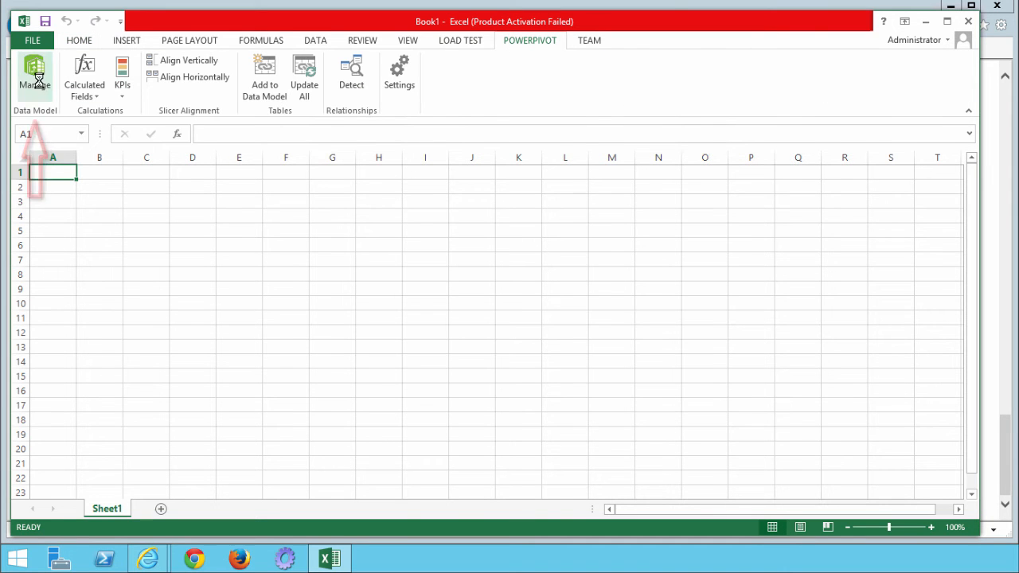
pyautogui.click(35, 76)
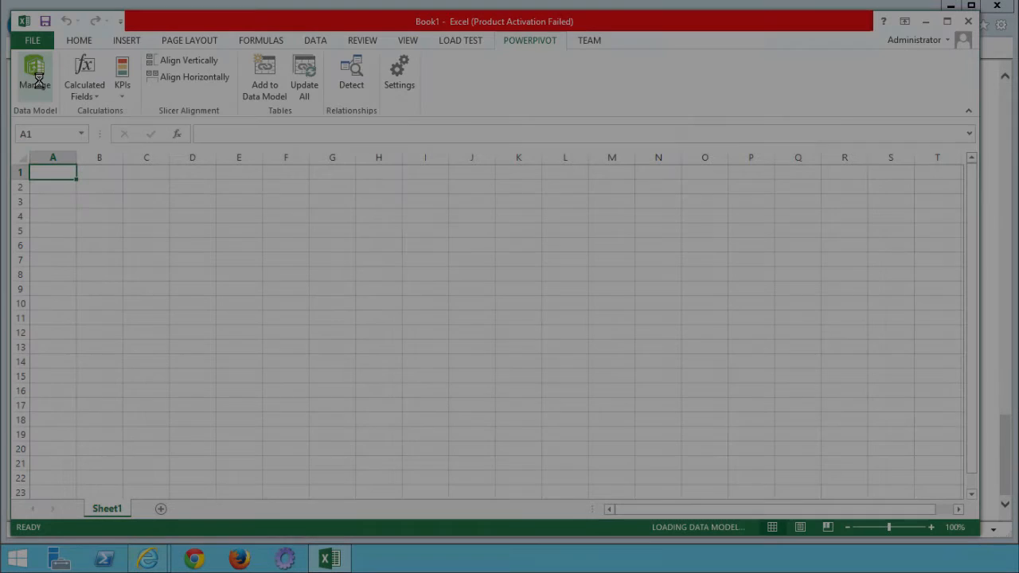
# Start a Table Import from Other Sources using the Other Feeds data feed type.
pyautogui.click(35, 76)
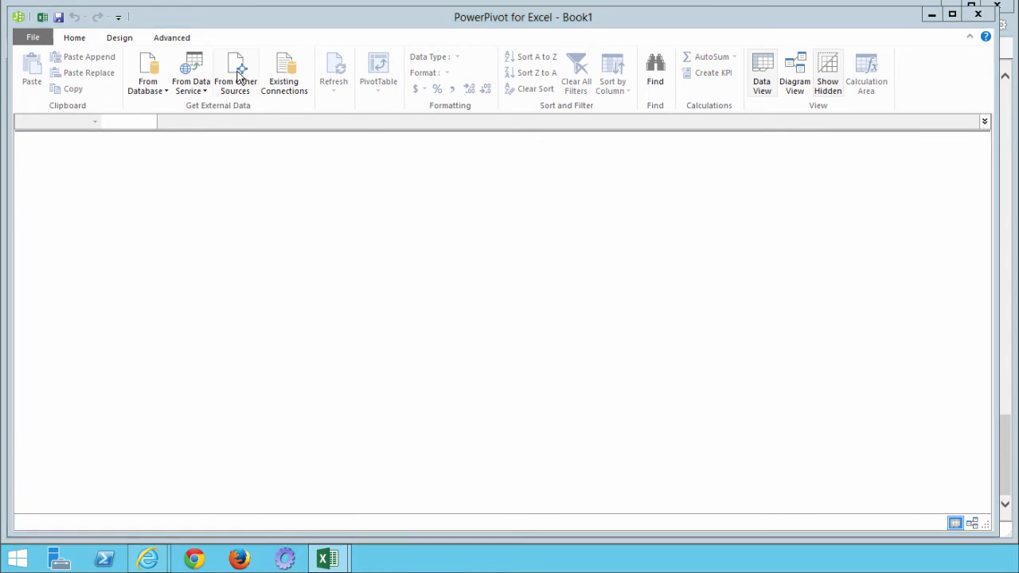
pyautogui.click(236, 76)
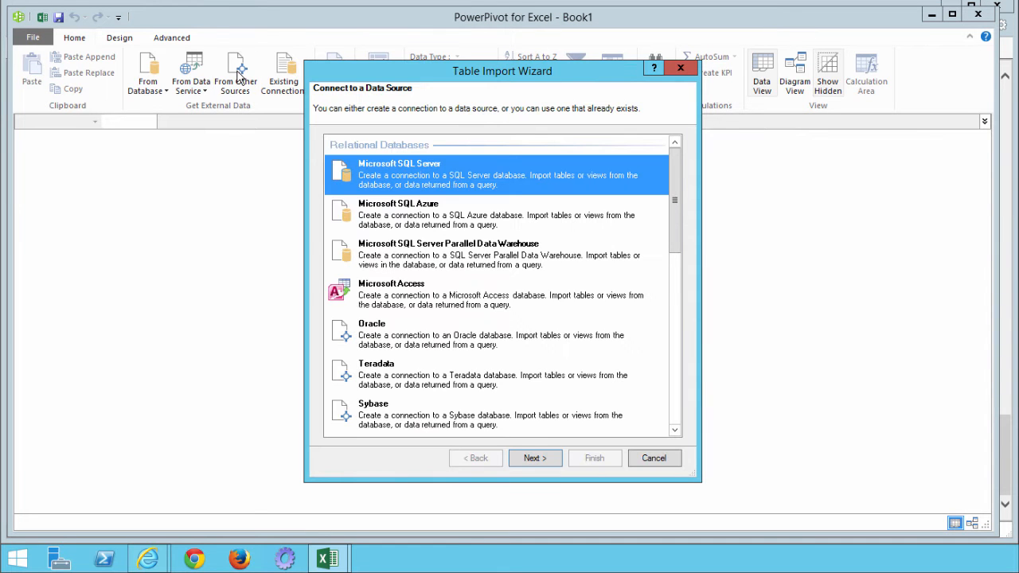
pyautogui.moveTo(662, 181)
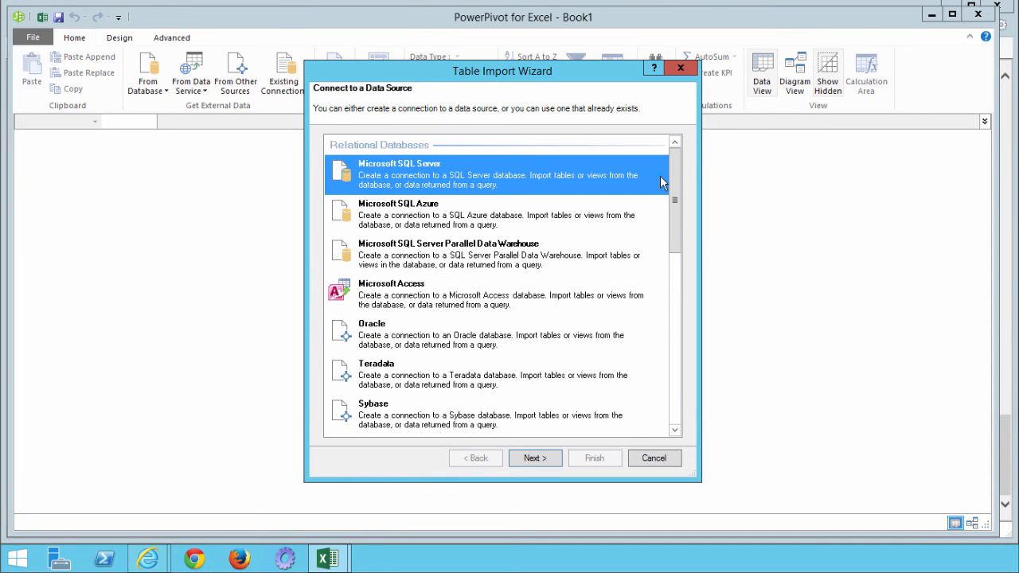
pyautogui.scroll(-3)
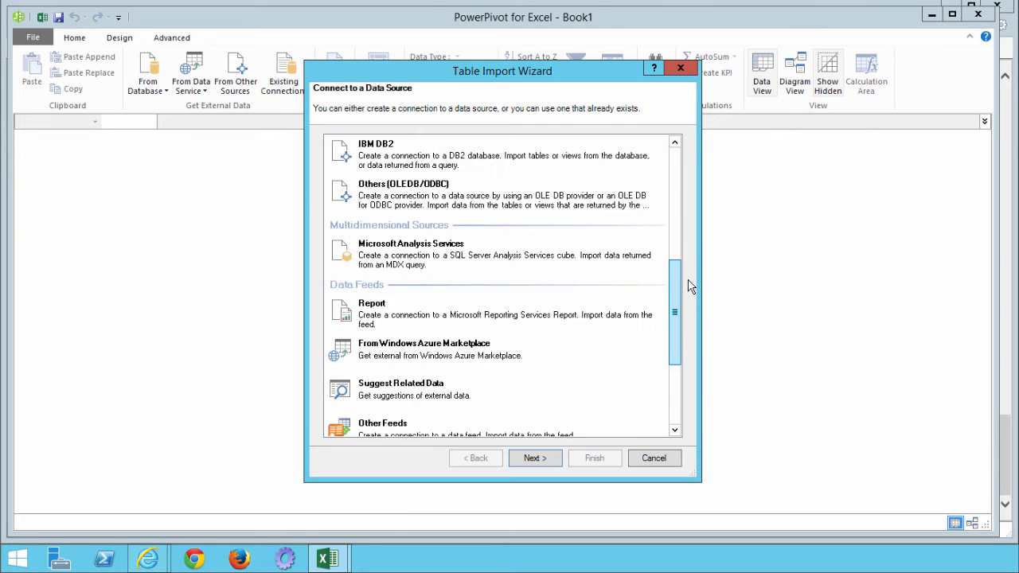
pyautogui.scroll(-3)
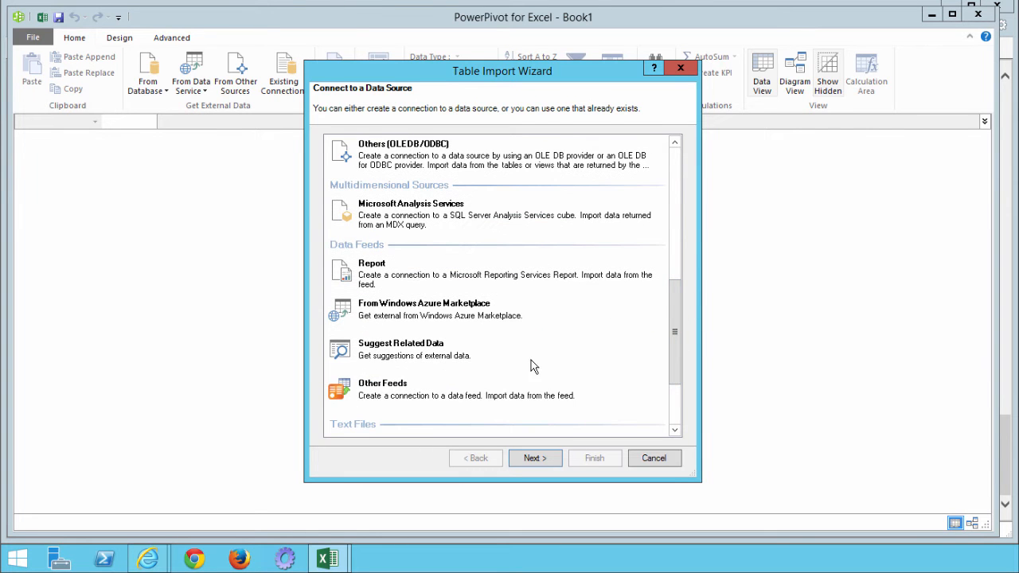
pyautogui.click(404, 391)
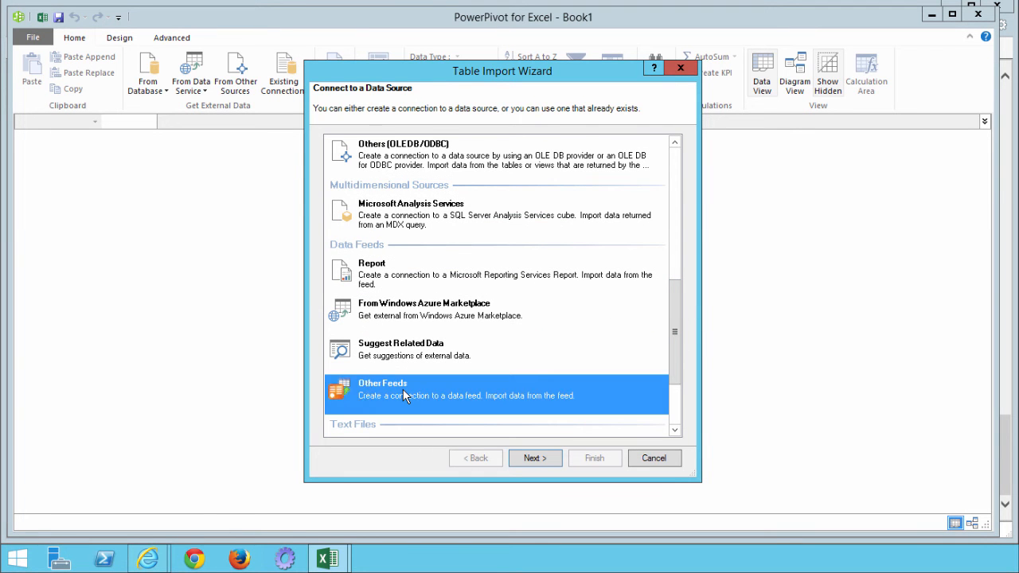
pyautogui.click(535, 459)
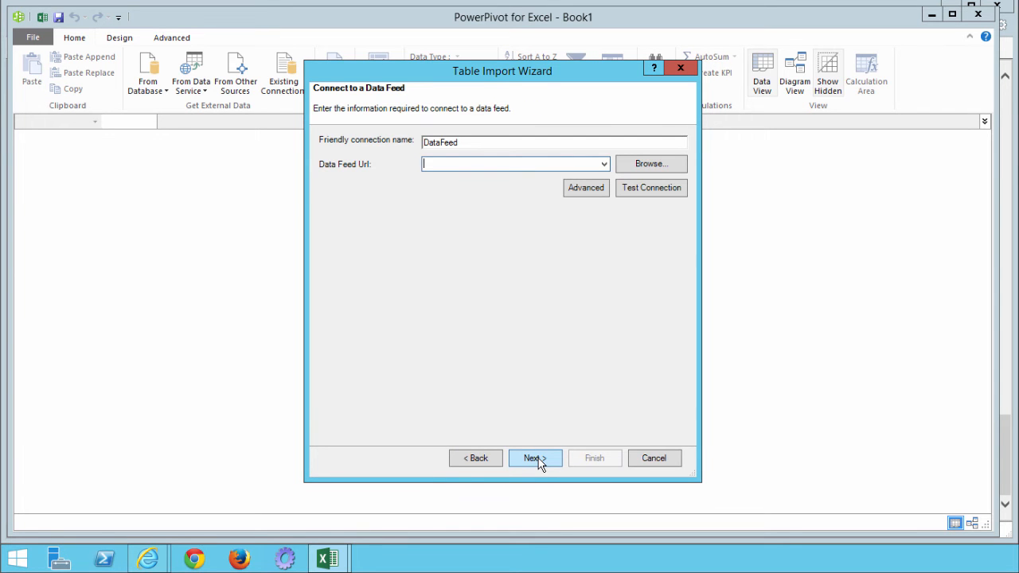
pyautogui.moveTo(478, 152)
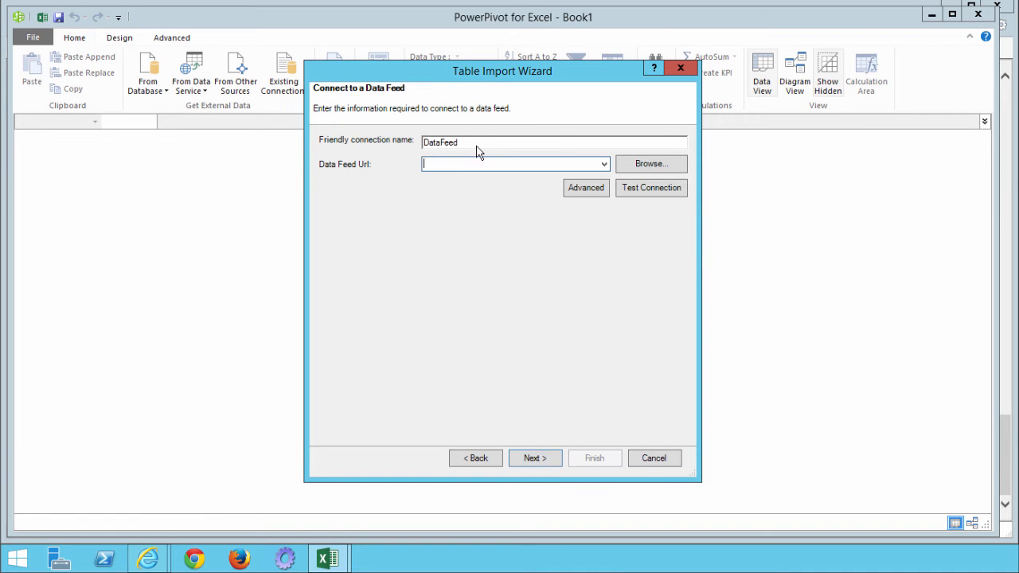
# Name the connection 'K2 Data Feed' with the Workflow Reports REST URL and test it (fails with 400).
pyautogui.write('K2 Data Feed')
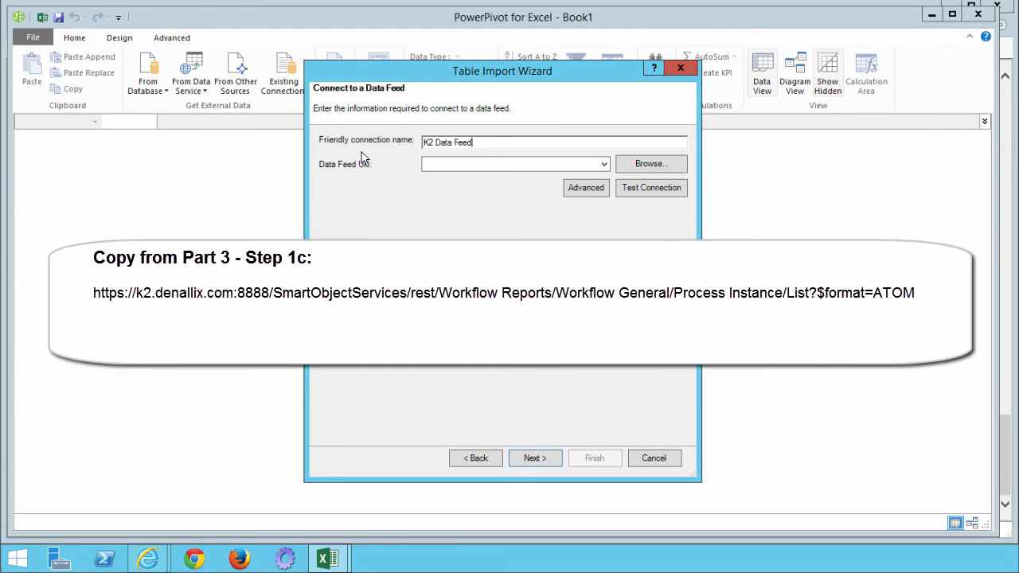
pyautogui.click(513, 164)
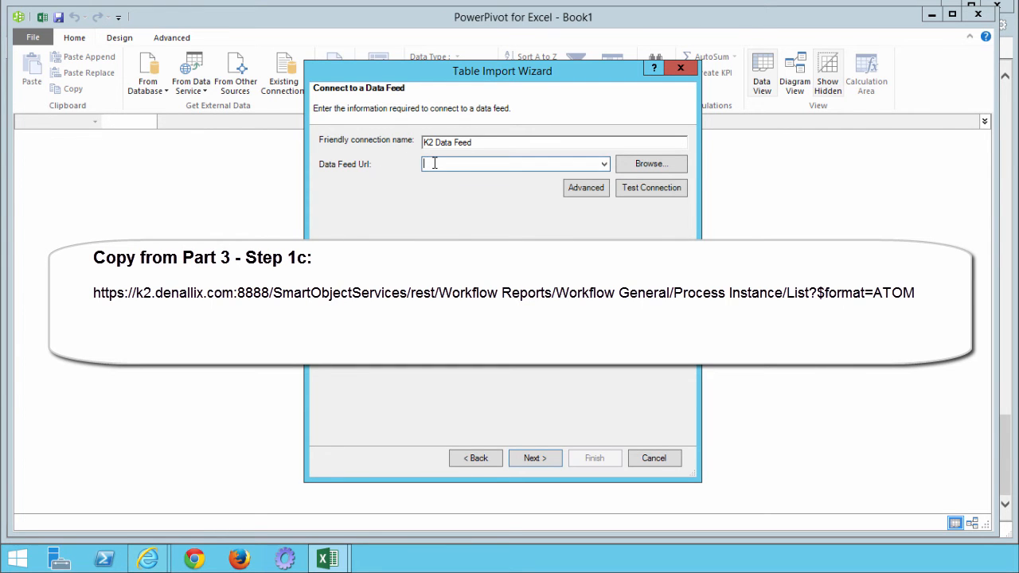
pyautogui.write('https://k2.denallix.com:8888/SmartObjectServices/rest/Workflow Reports/Workflow General/Process Instance/List?$format=ATOM')
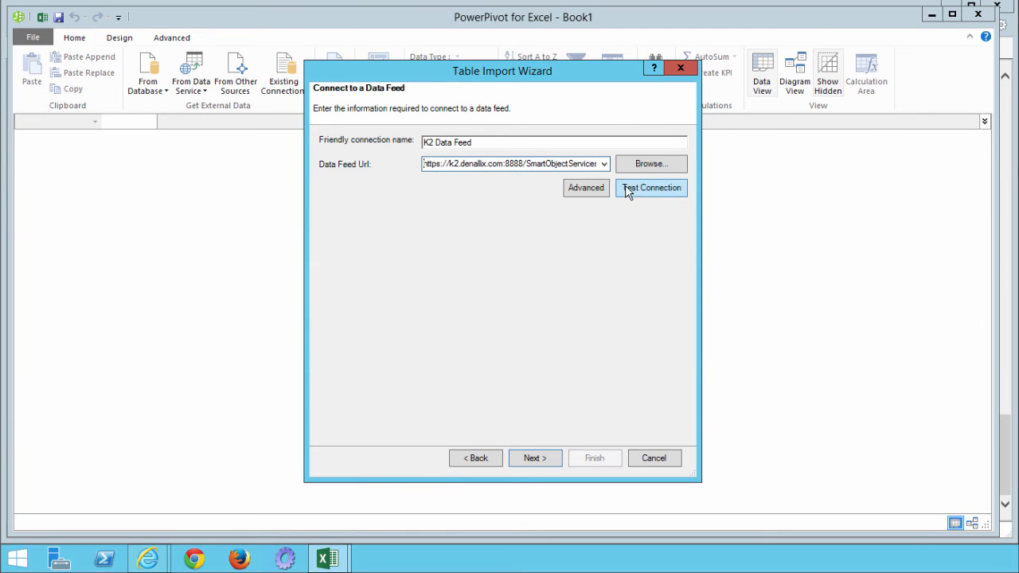
pyautogui.click(651, 188)
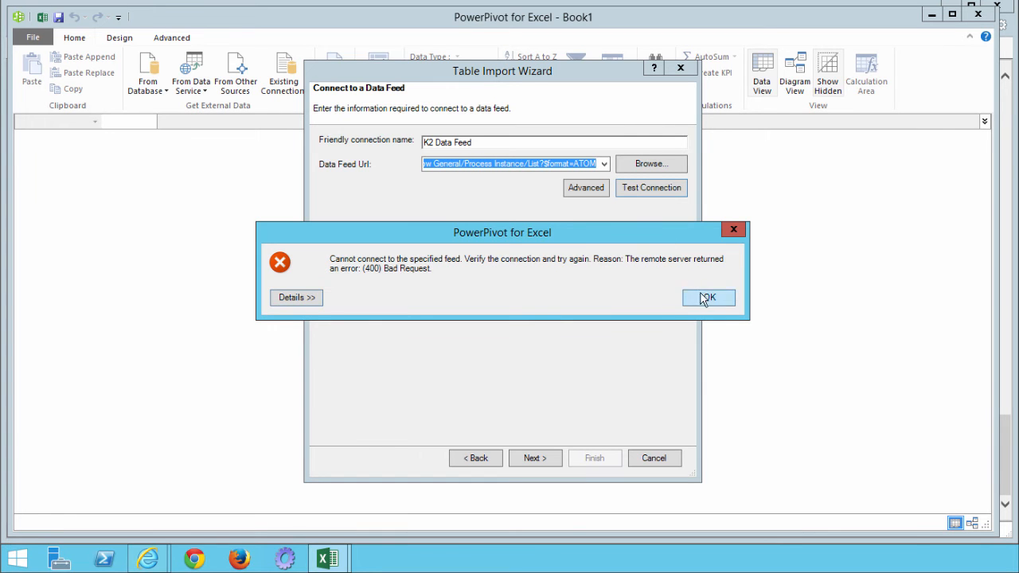
# Dismiss the error and set Include Atom Elements to True in the advanced properties.
pyautogui.click(707, 297)
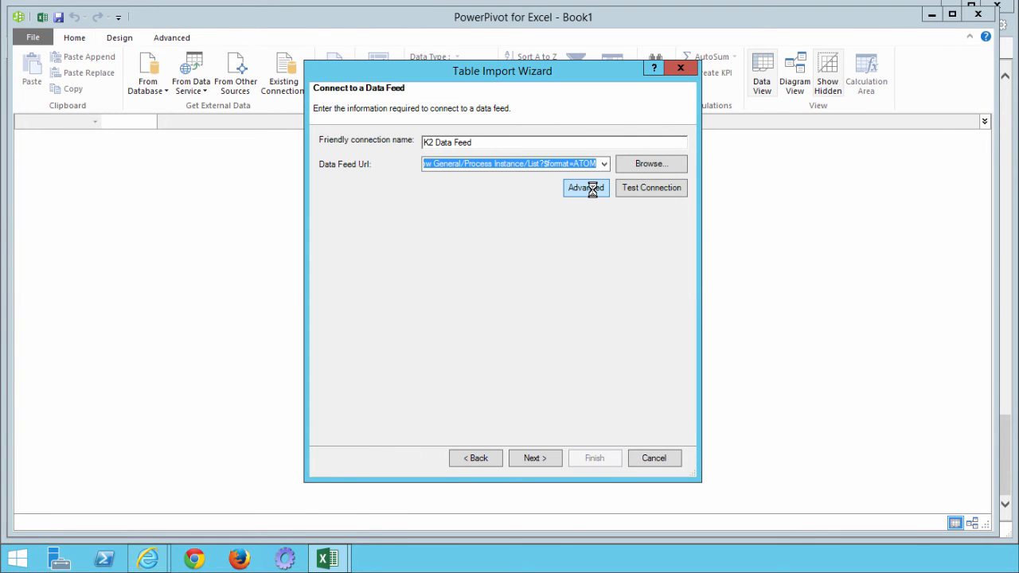
pyautogui.click(586, 188)
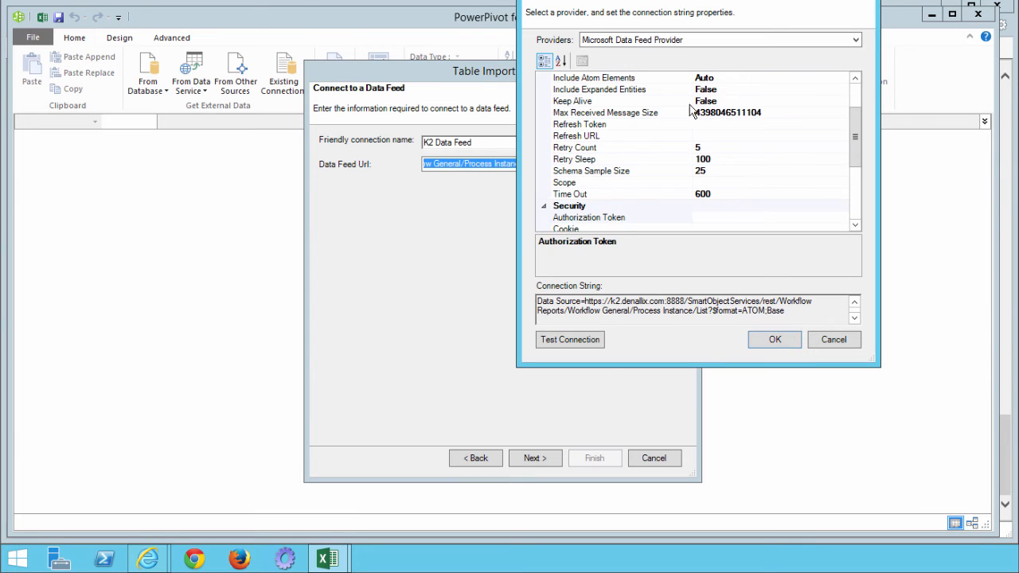
pyautogui.click(593, 76)
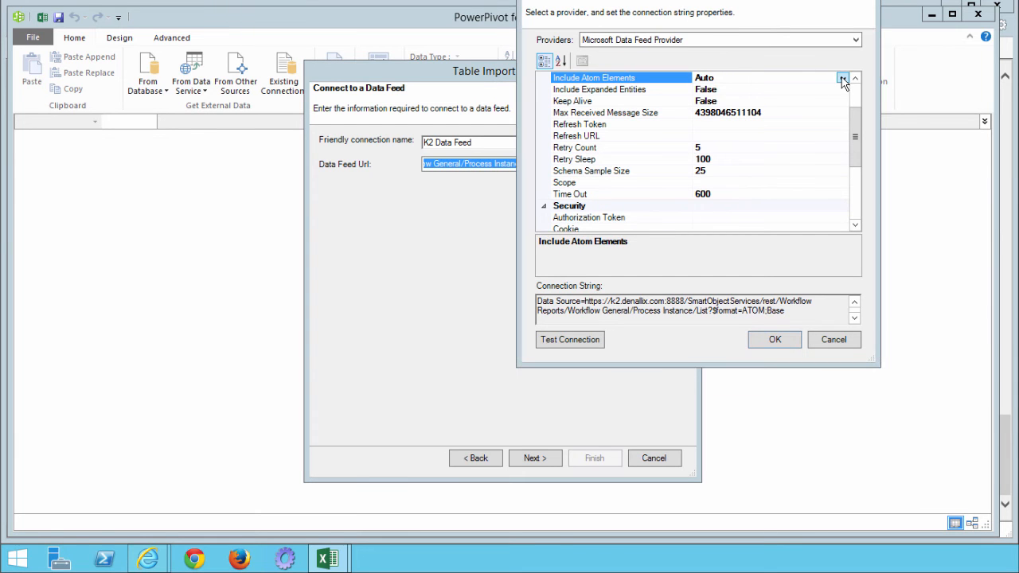
pyautogui.click(842, 77)
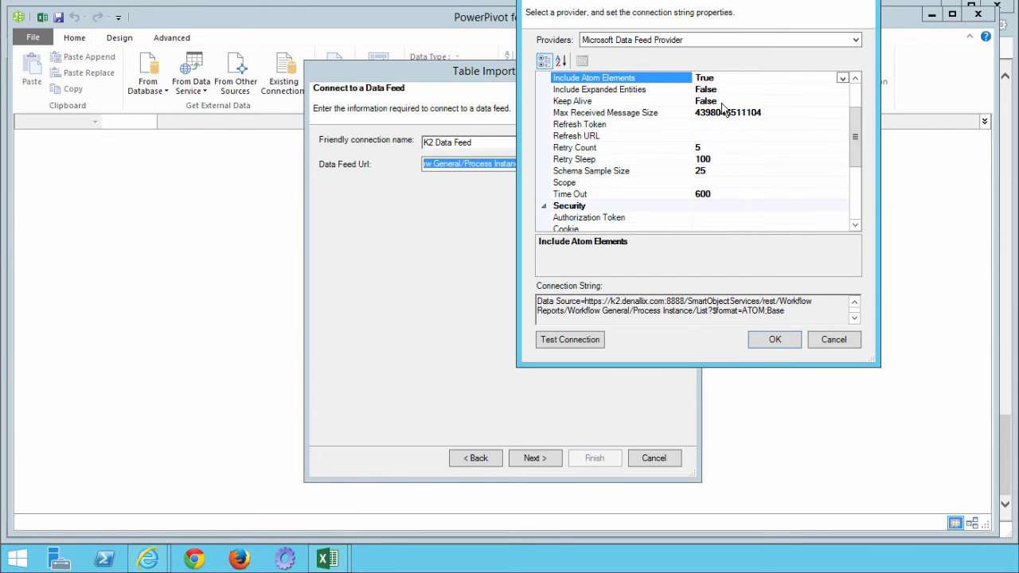
# Retest the K2 Data Feed connection and confirm it now succeeds.
pyautogui.click(570, 340)
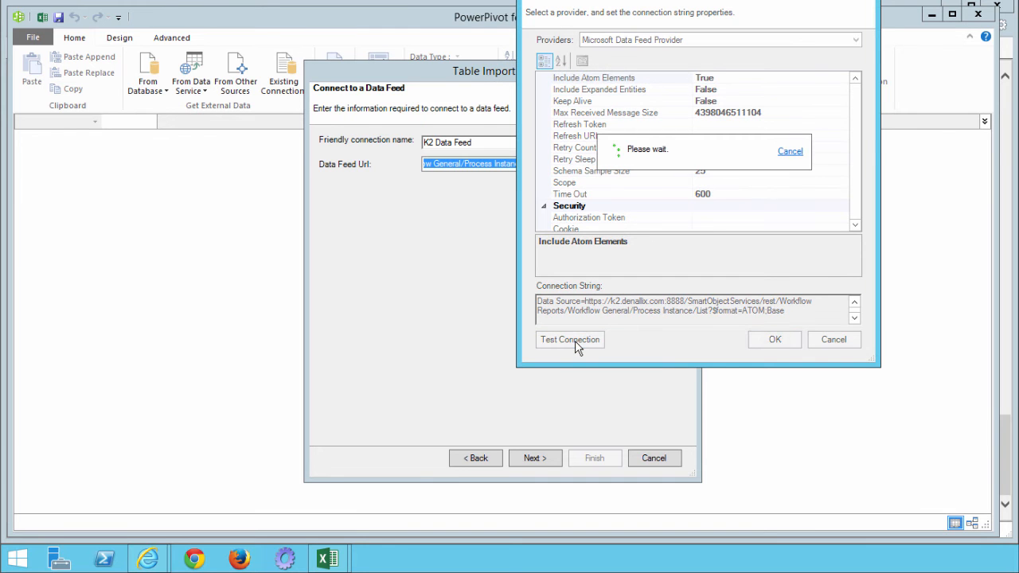
pyautogui.click(570, 340)
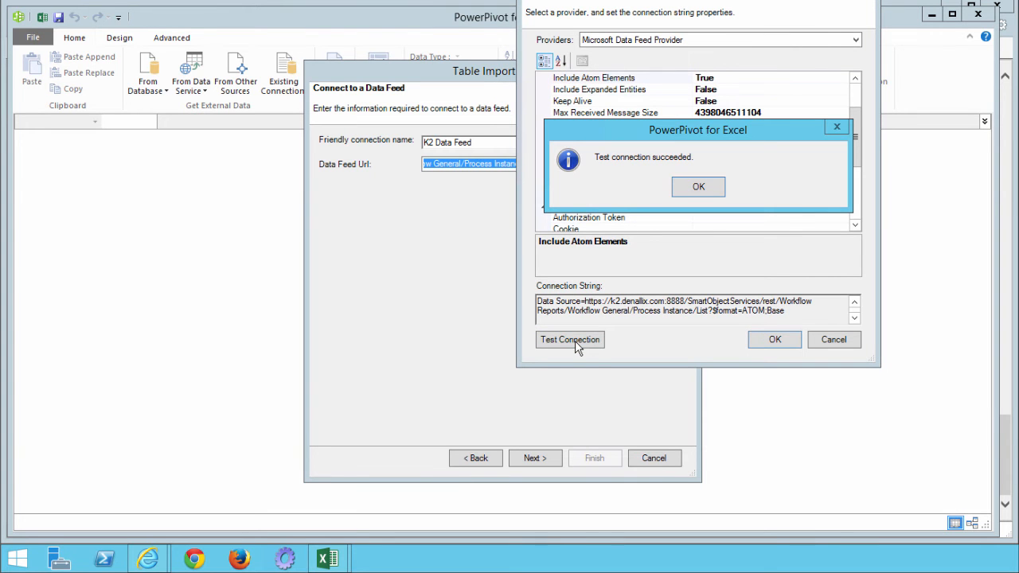
pyautogui.click(698, 187)
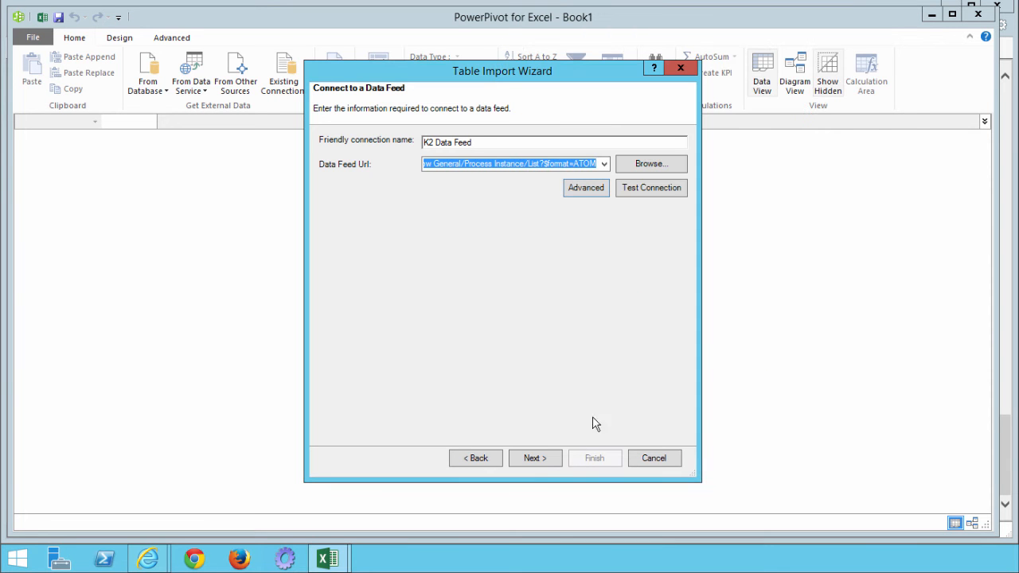
# Select the List table, import its 35 rows and close the wizard on success.
pyautogui.click(536, 458)
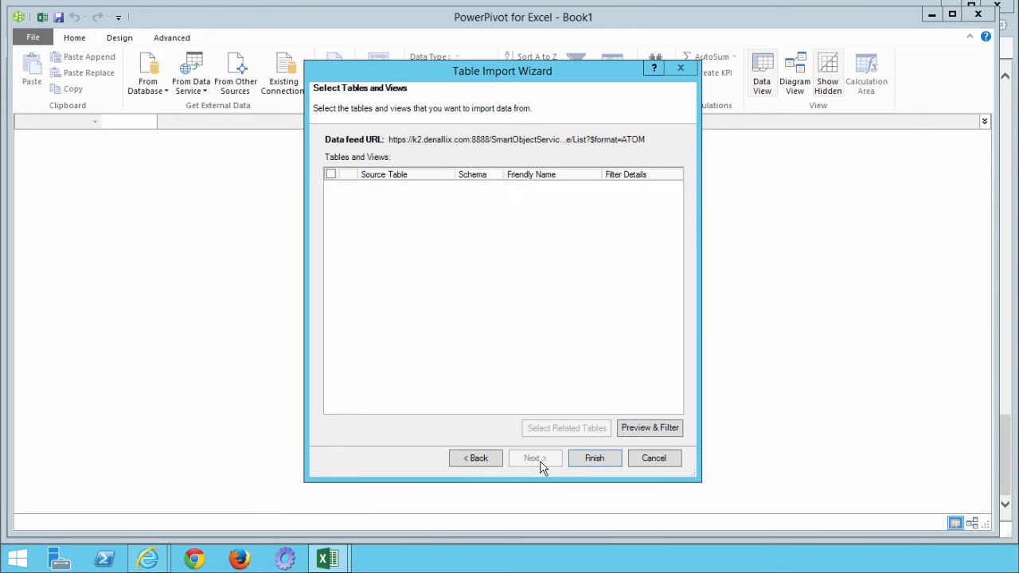
pyautogui.click(332, 174)
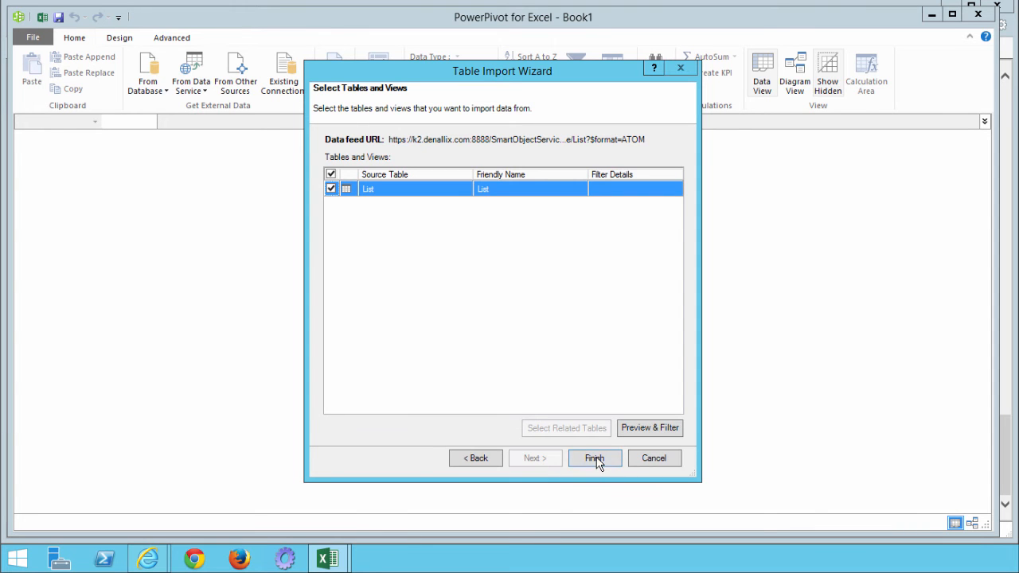
pyautogui.click(594, 459)
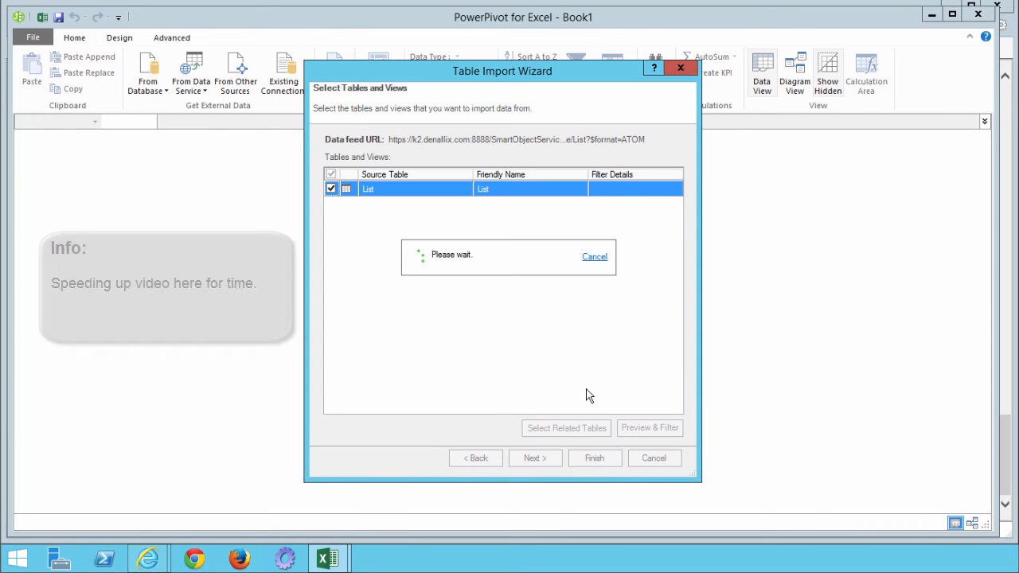
pyautogui.click(594, 459)
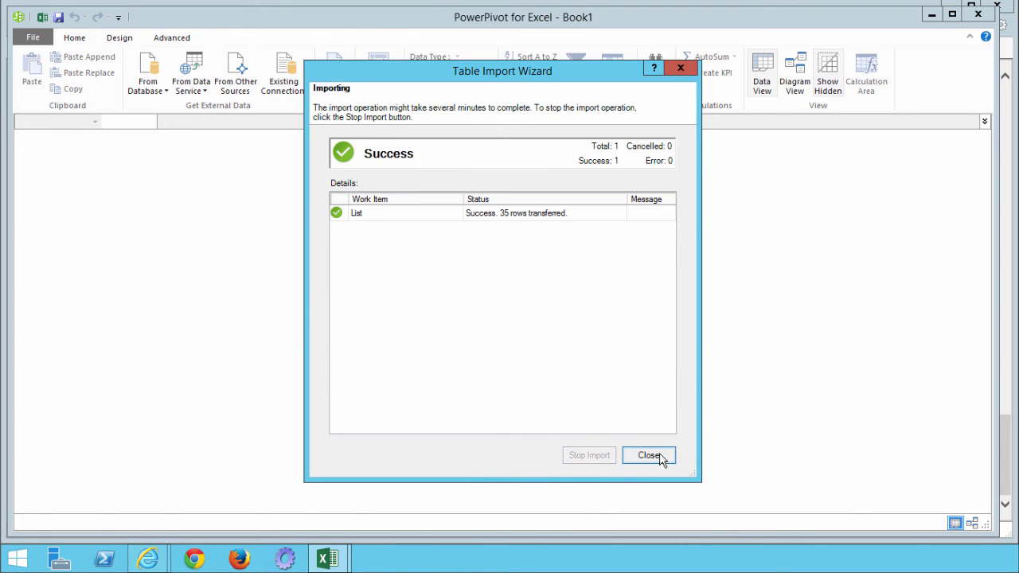
pyautogui.click(650, 456)
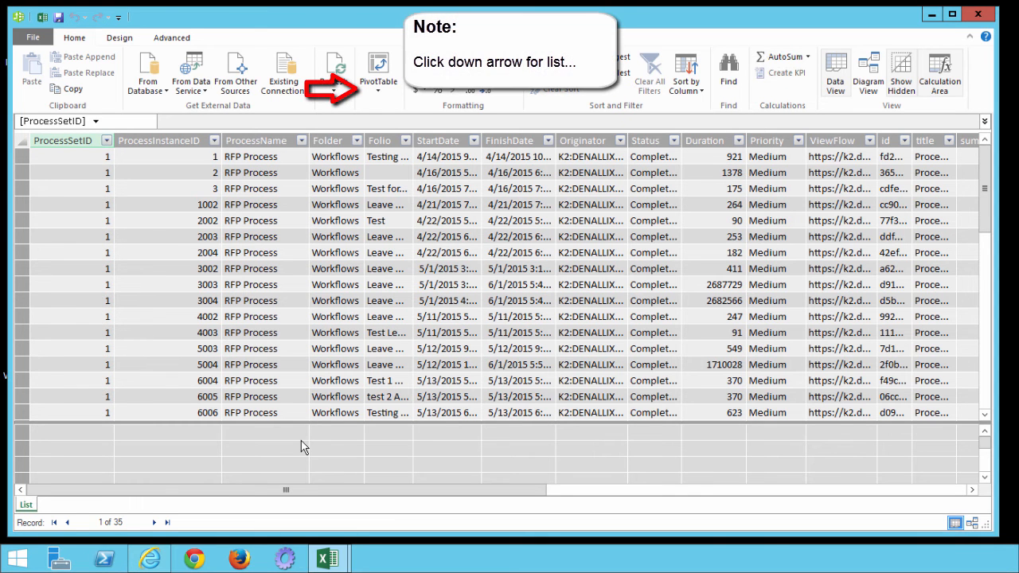
# Insert a PivotChart from the data model onto a new worksheet.
pyautogui.click(379, 91)
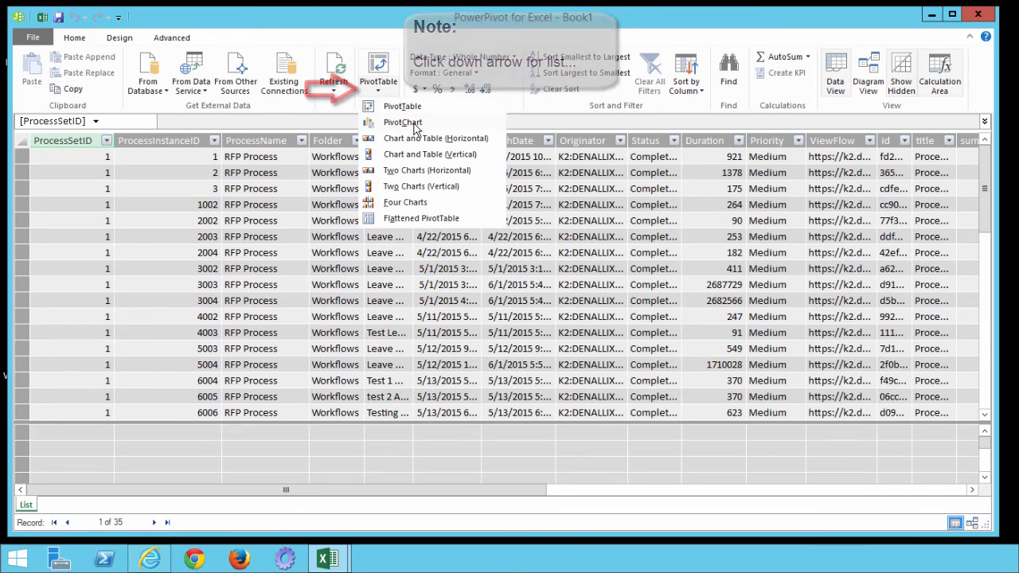
pyautogui.click(401, 121)
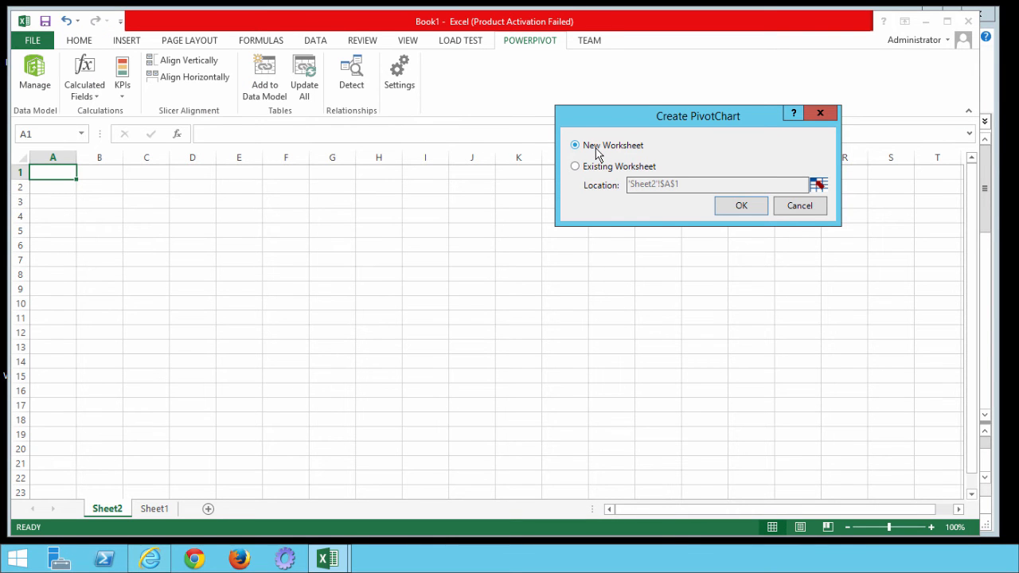
pyautogui.moveTo(736, 210)
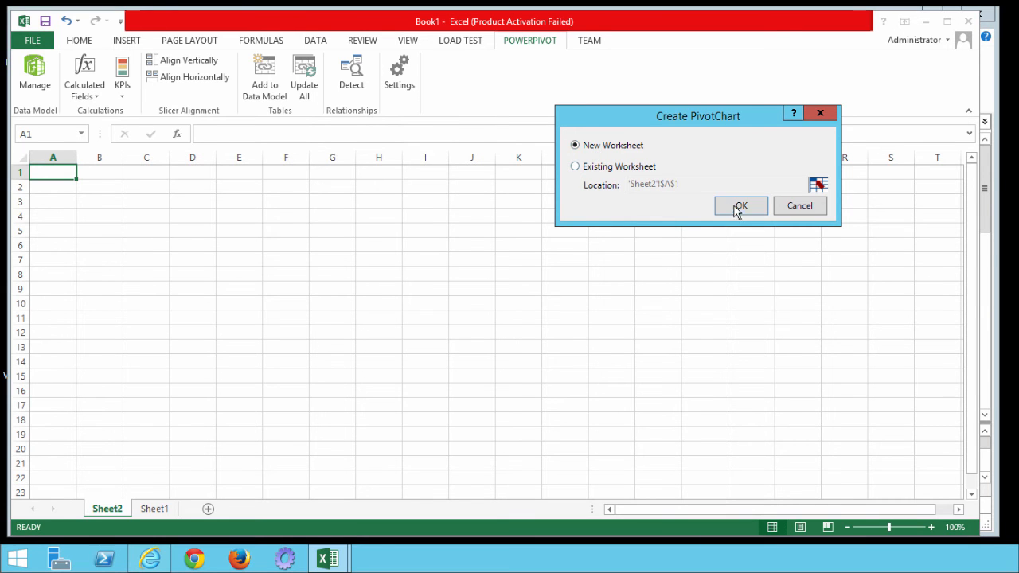
pyautogui.click(739, 205)
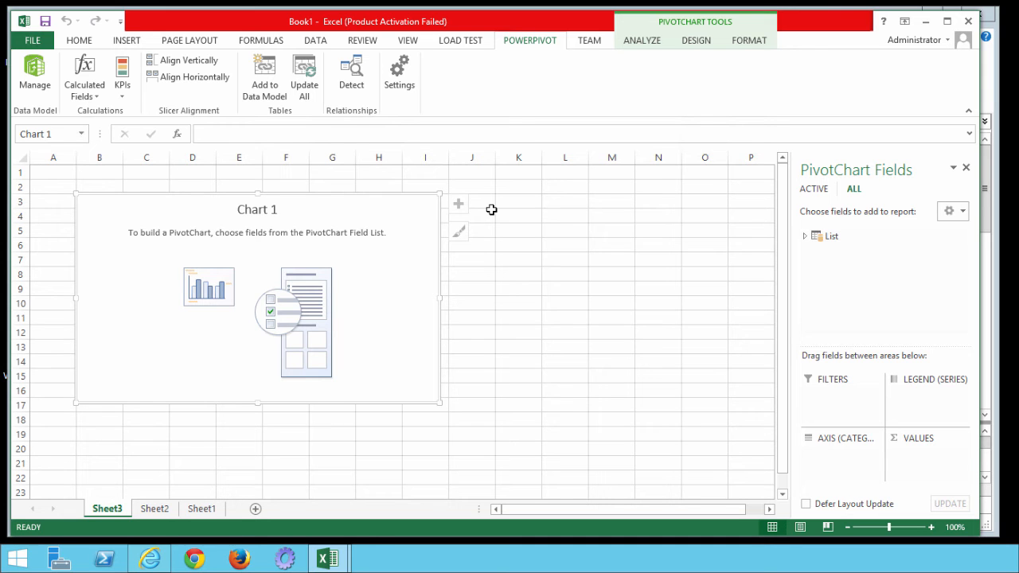
pyautogui.moveTo(672, 223)
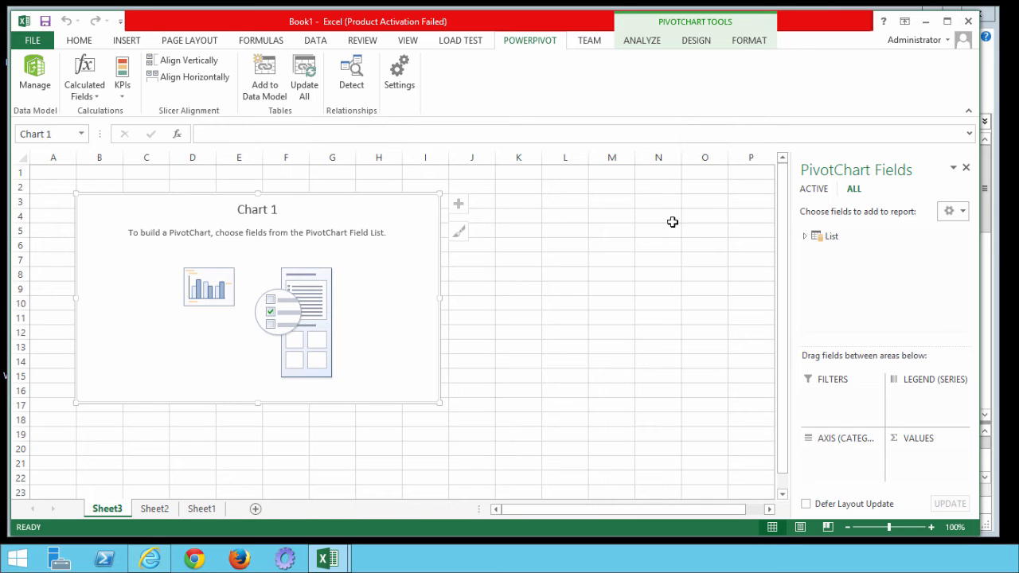
# Expand the List table's fields and place Status in the Legend (Series) area.
pyautogui.click(804, 236)
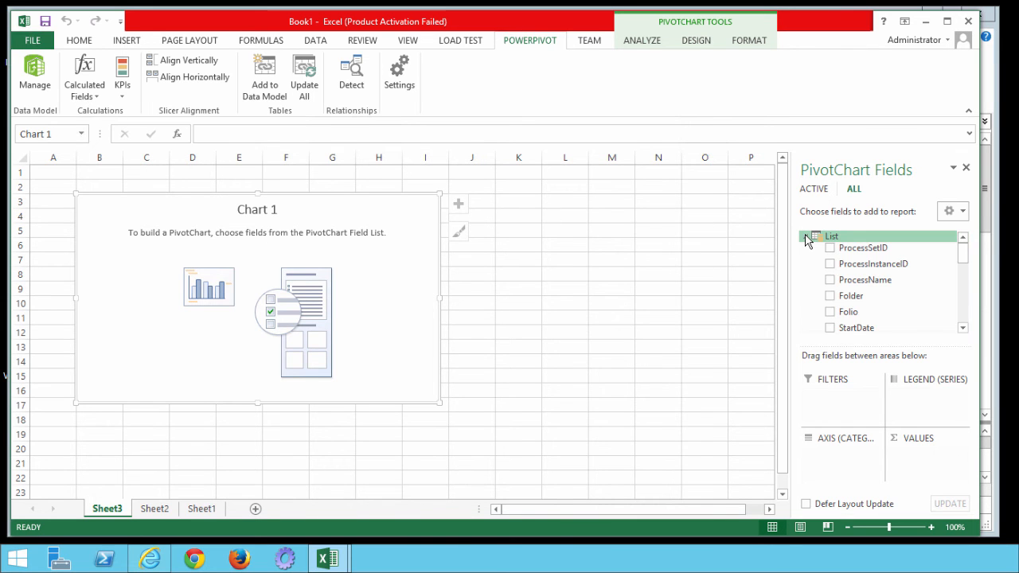
pyautogui.click(806, 236)
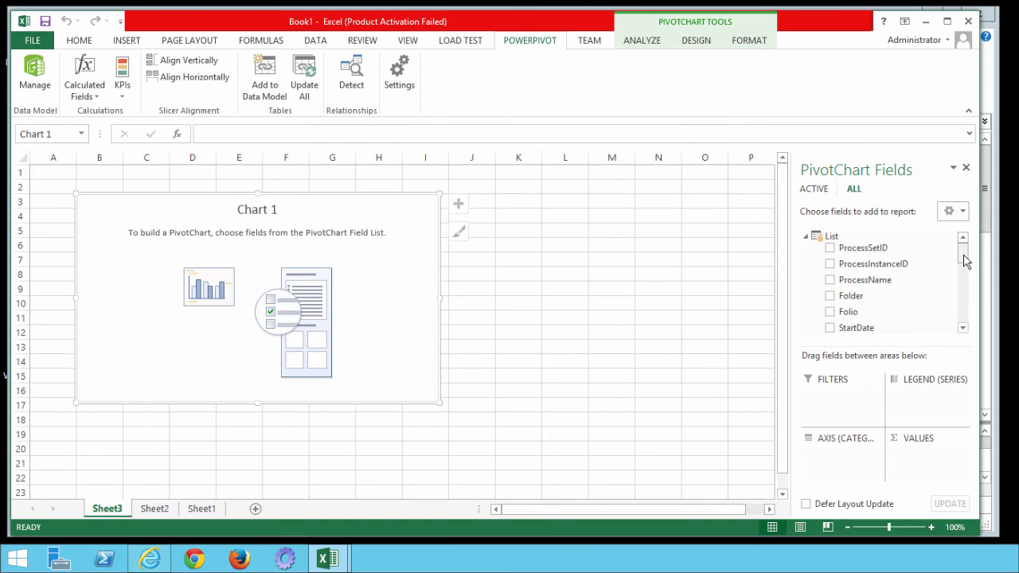
pyautogui.scroll(-3)
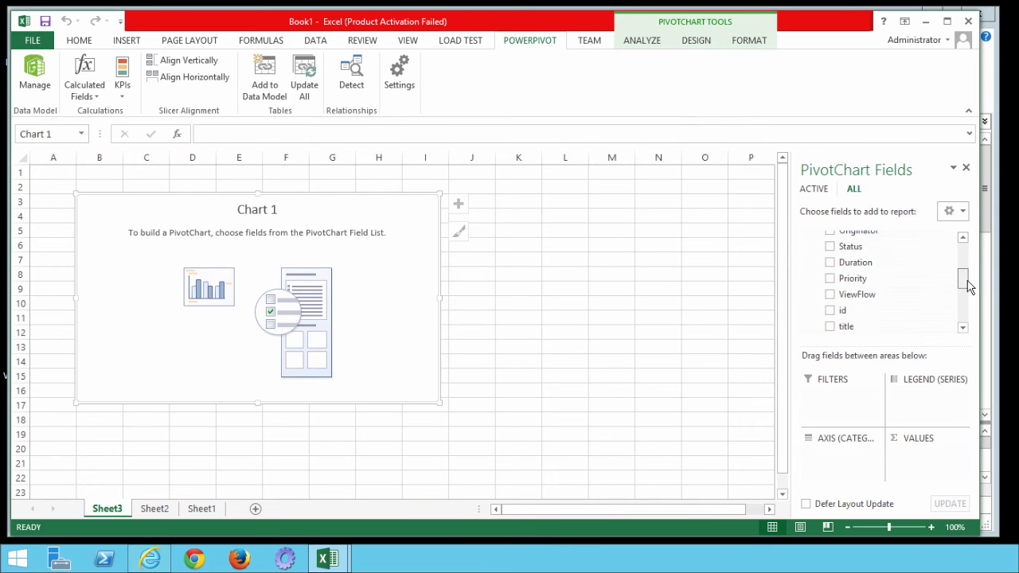
pyautogui.moveTo(850, 245); pyautogui.dragTo(908, 400)
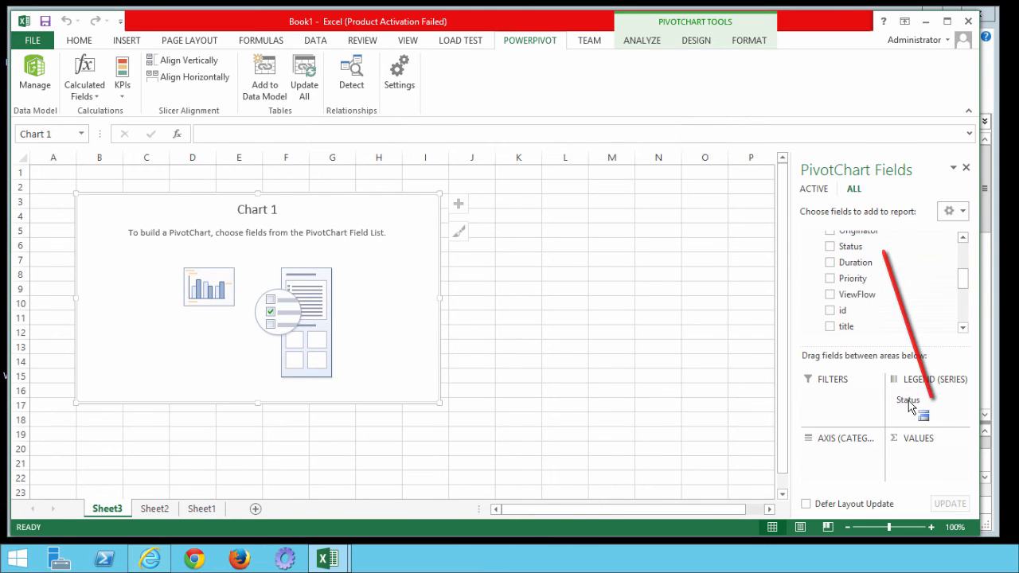
pyautogui.click(832, 245)
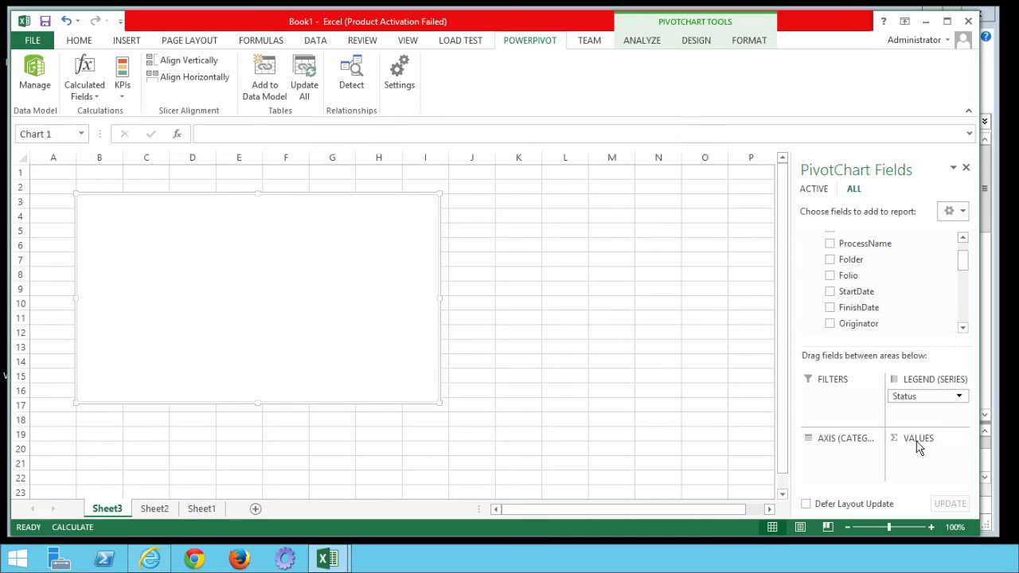
pyautogui.click(830, 242)
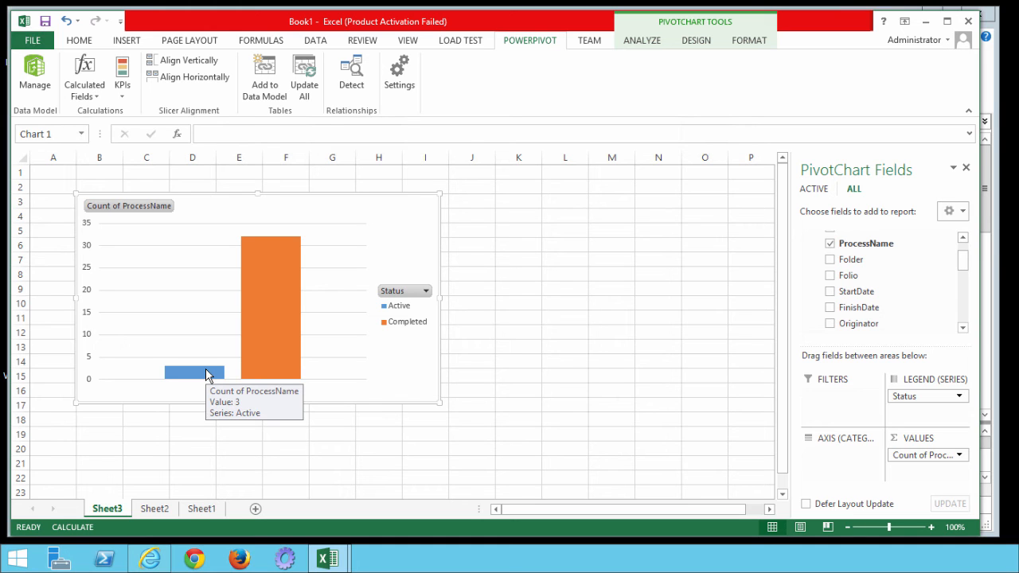
pyautogui.moveTo(195, 375)
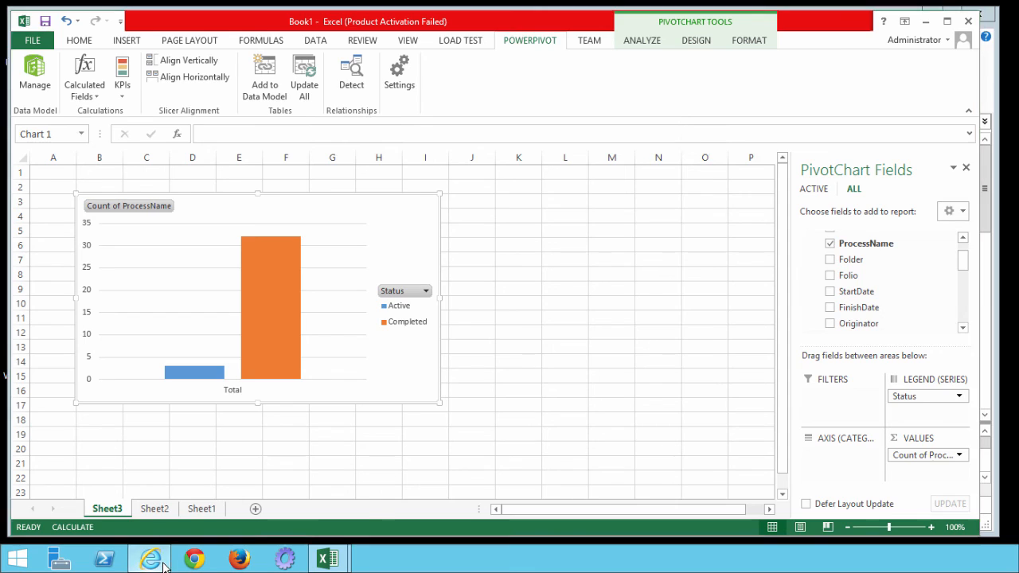
# Switch to K2 Workspace and navigate Management > Workflow Server > Worklists.
pyautogui.click(149, 557)
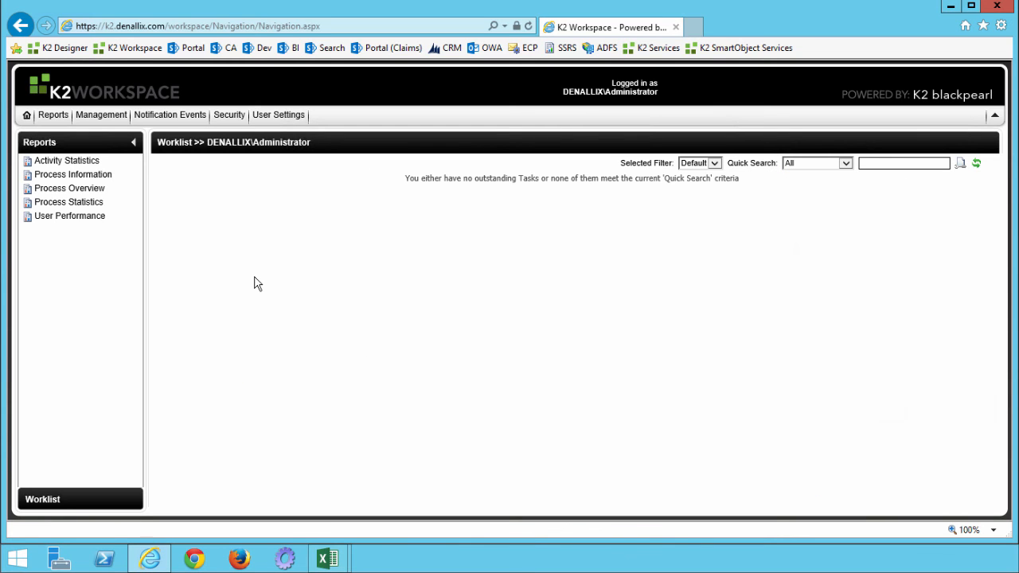
pyautogui.click(102, 114)
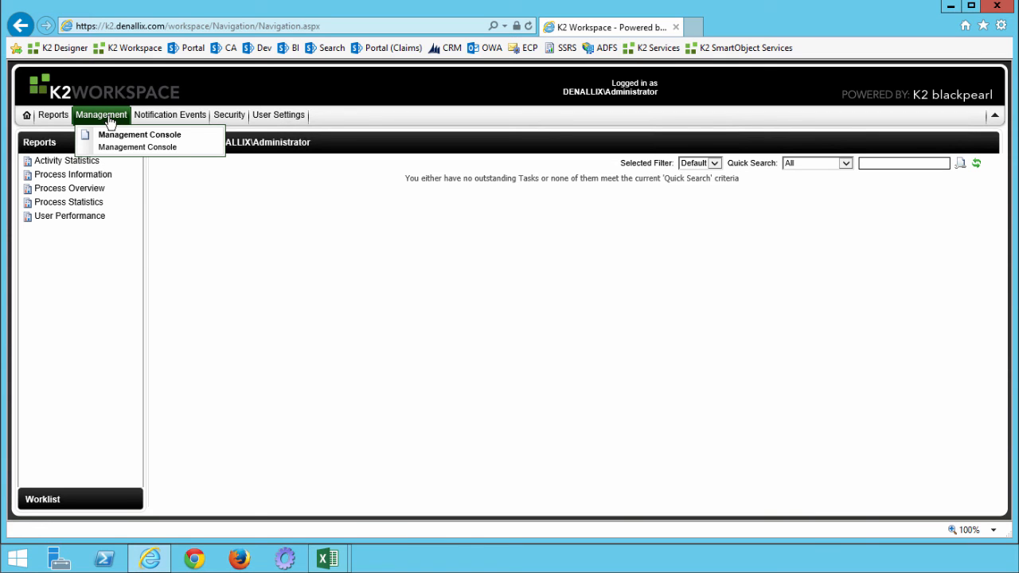
pyautogui.moveTo(189, 146)
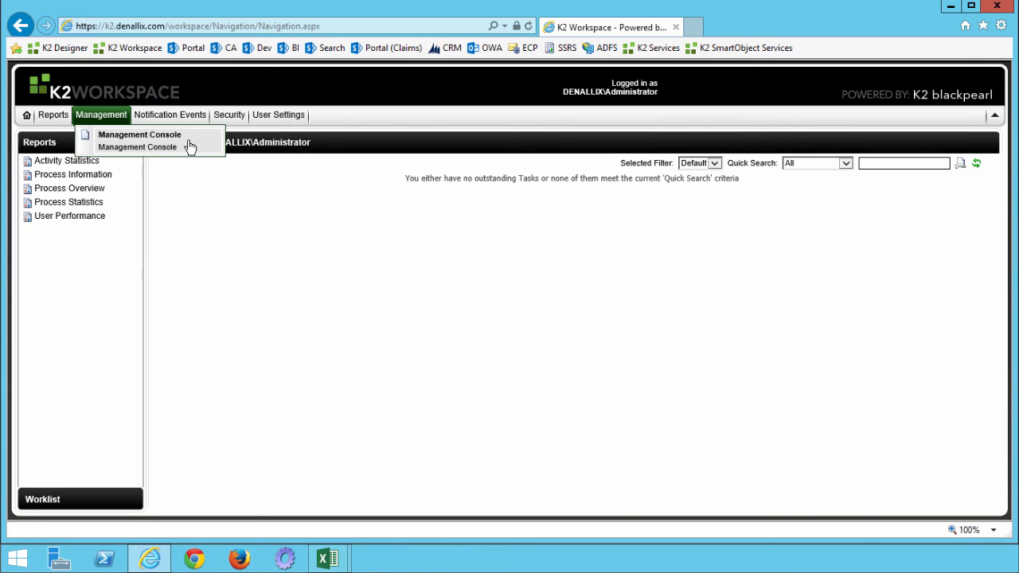
pyautogui.click(140, 134)
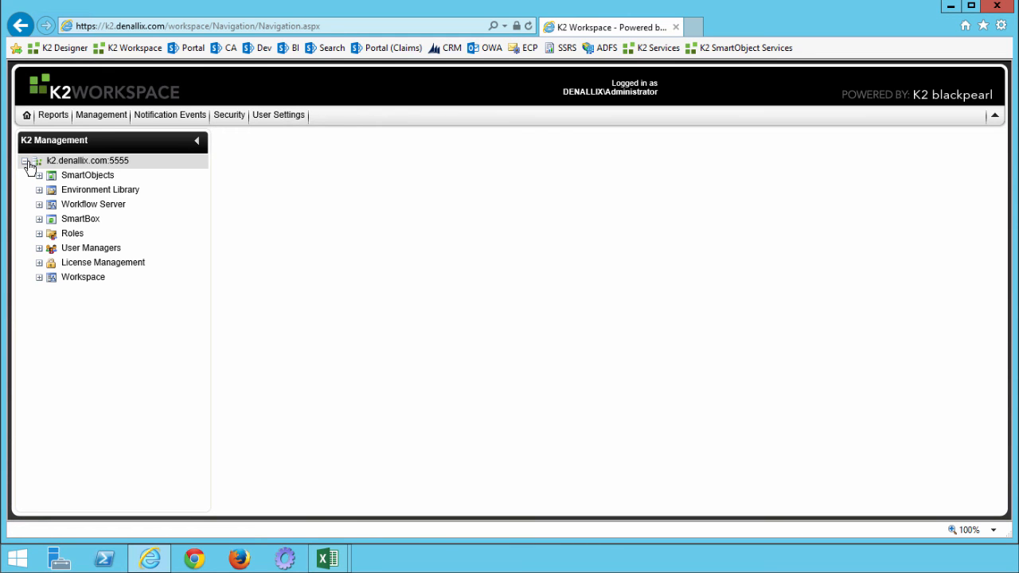
pyautogui.click(93, 204)
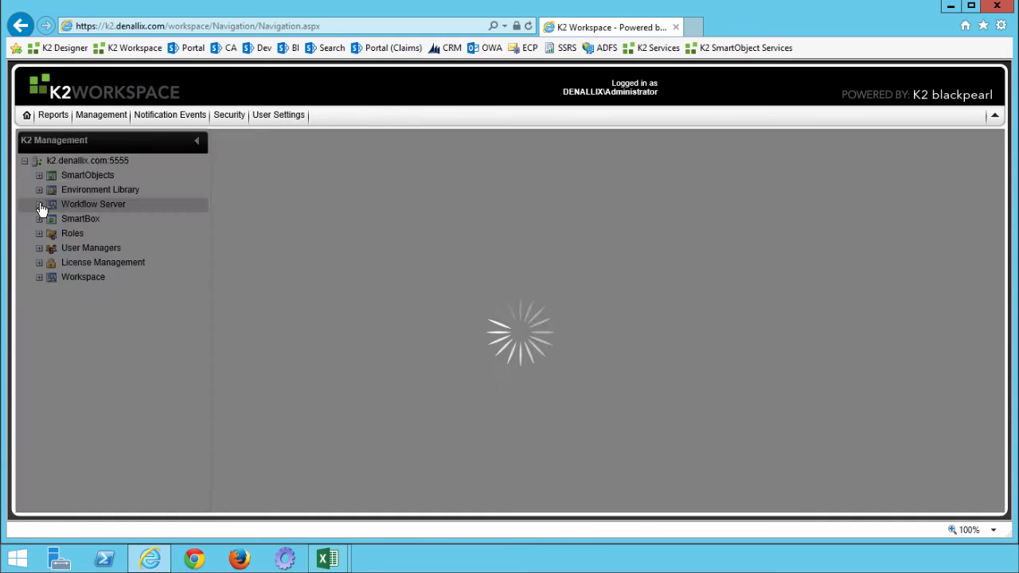
pyautogui.click(38, 203)
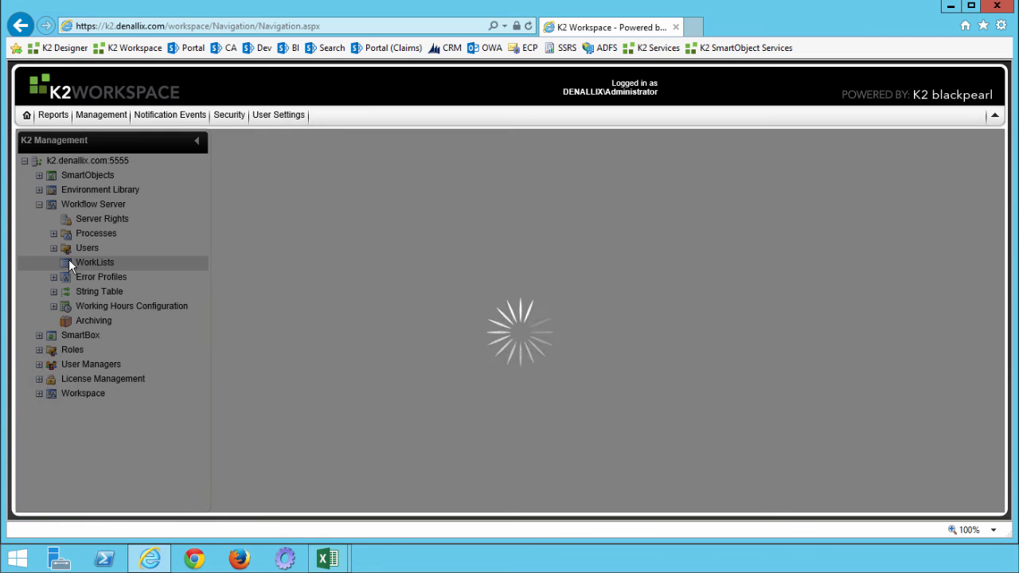
pyautogui.click(95, 261)
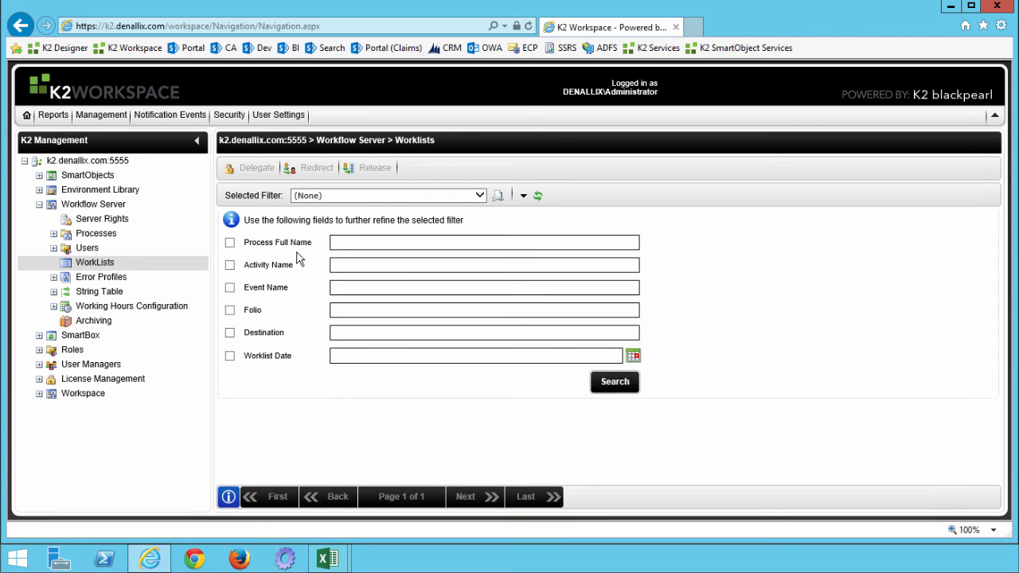
# Filter the worklist by Process Full Name 'Leave Request' and run the search.
pyautogui.click(229, 242)
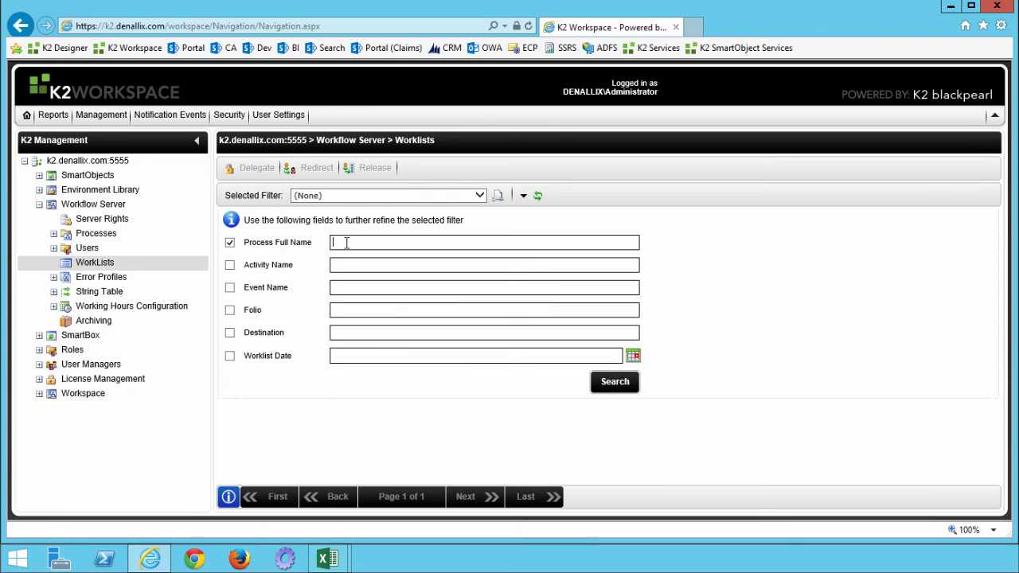
pyautogui.moveTo(347, 246)
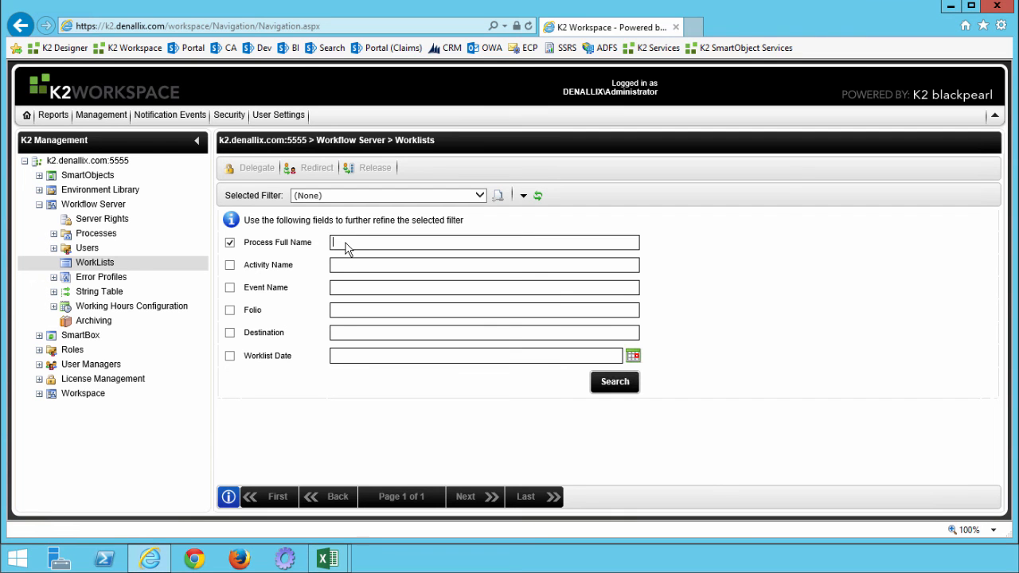
pyautogui.click(484, 242)
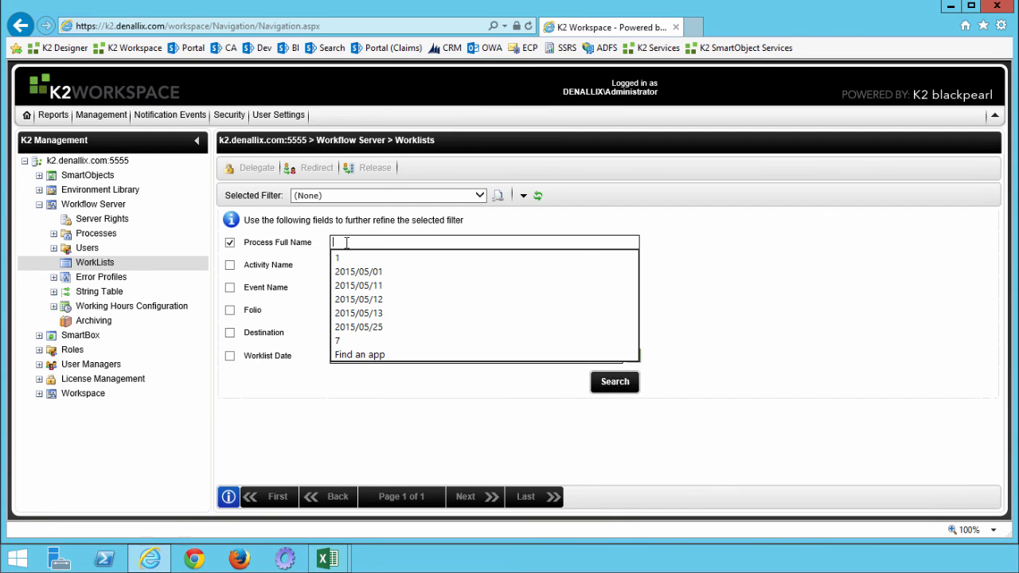
pyautogui.write('Leave Request')
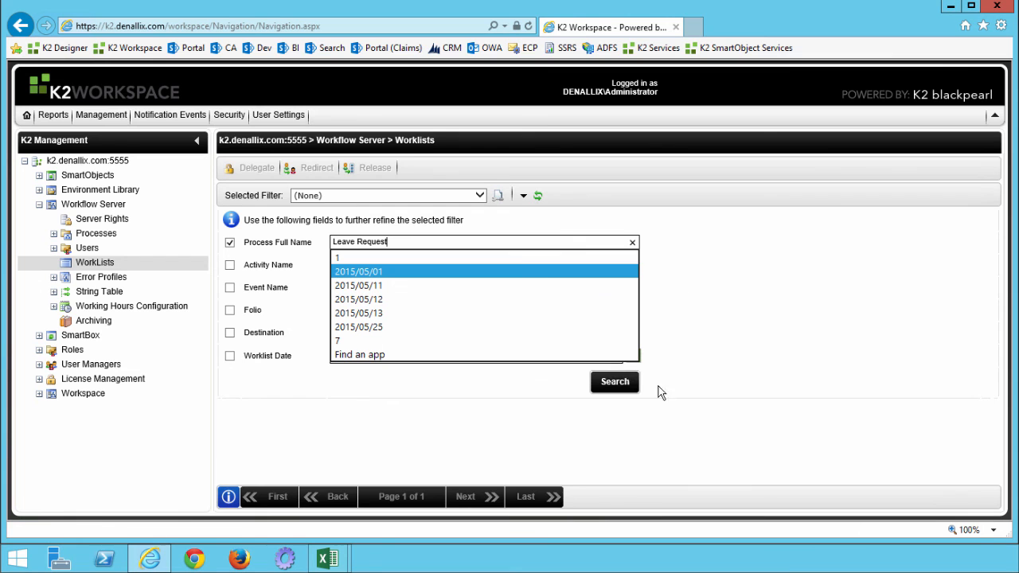
pyautogui.click(615, 382)
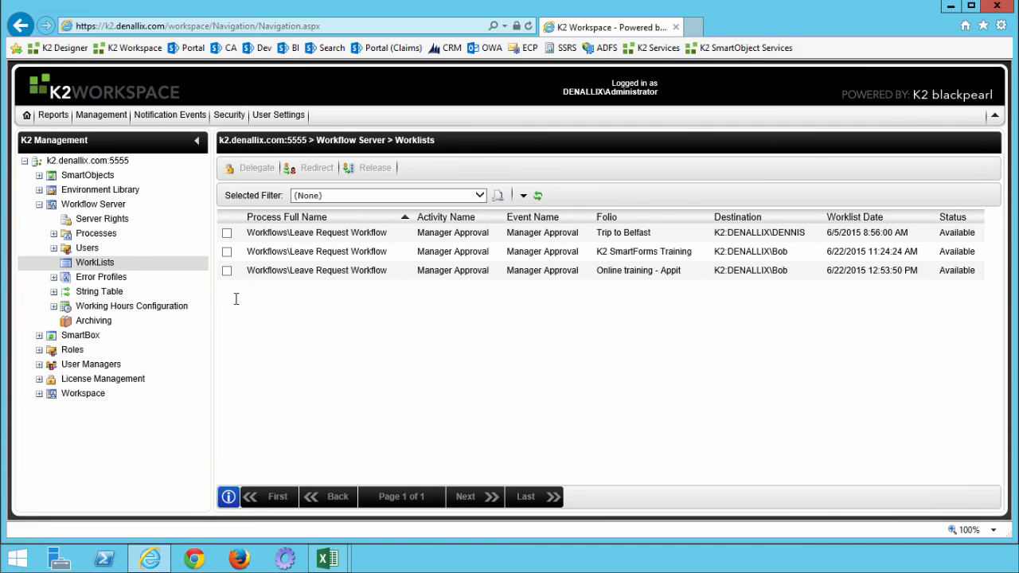
# Select the K2 SmartForms Training worklist item and start a Redirect.
pyautogui.click(226, 252)
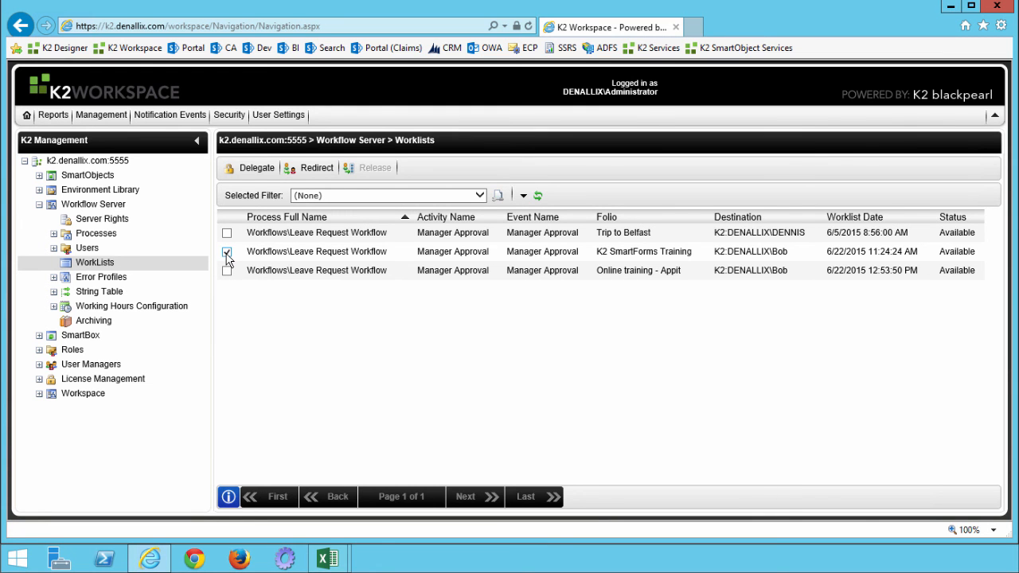
pyautogui.click(226, 252)
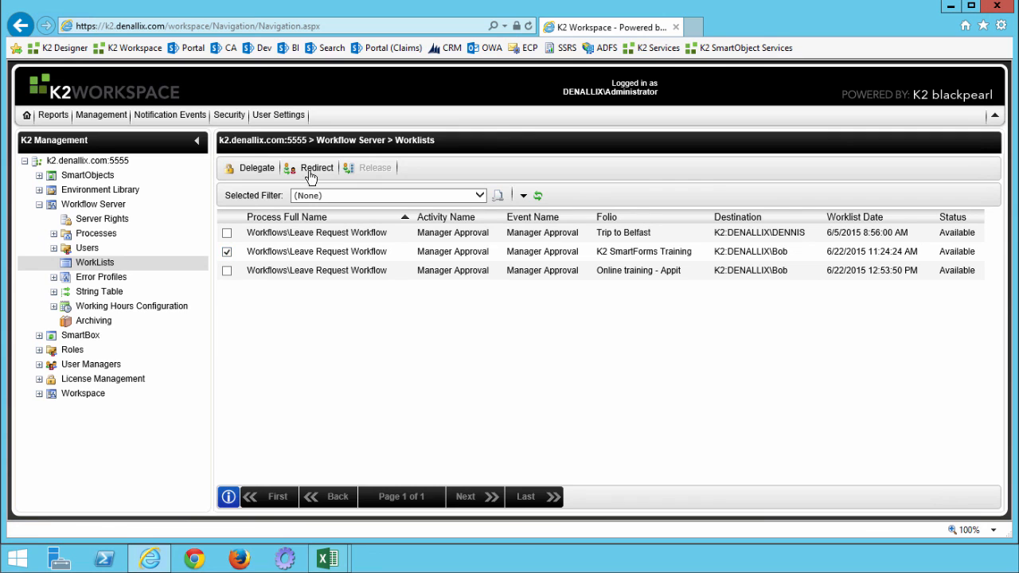
pyautogui.click(316, 169)
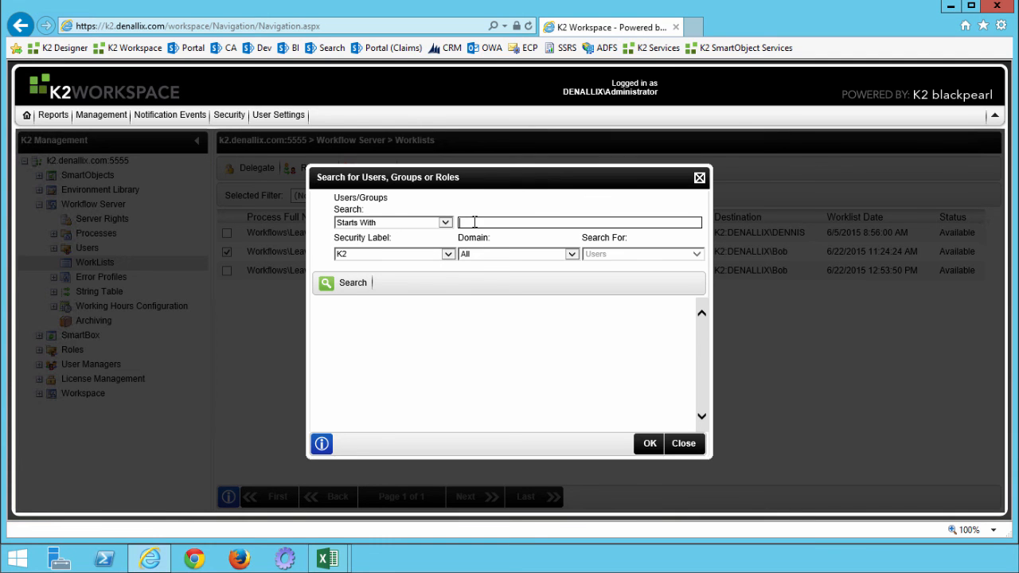
# Search for Administrator, choose it as the new recipient and confirm the redirect.
pyautogui.write('Administrator')
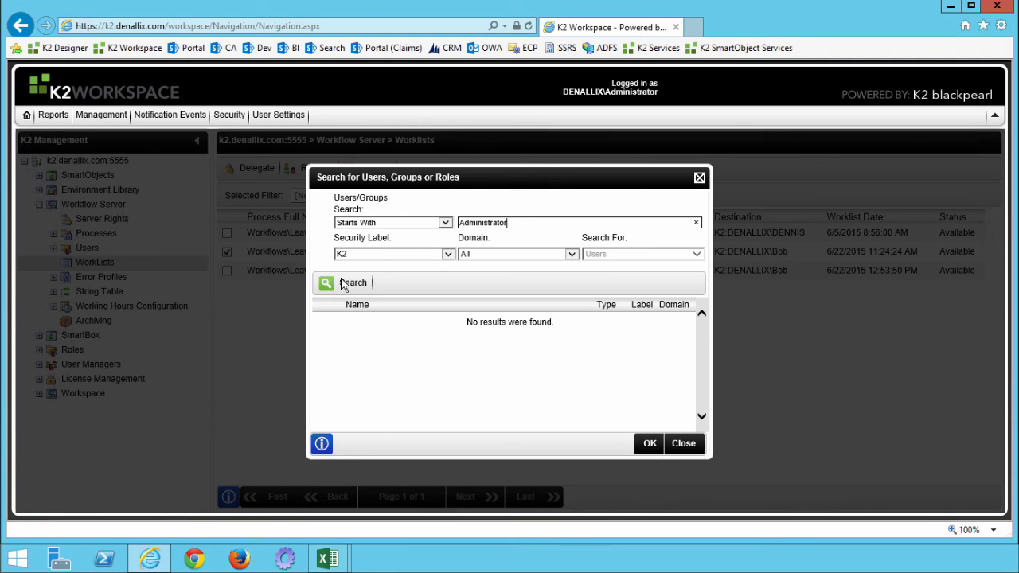
pyautogui.click(351, 283)
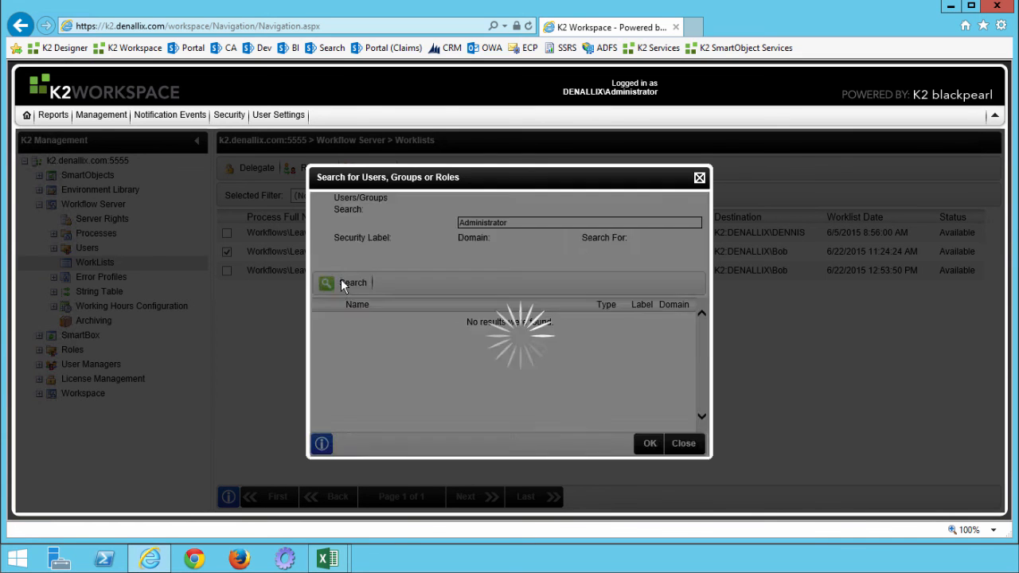
pyautogui.click(337, 283)
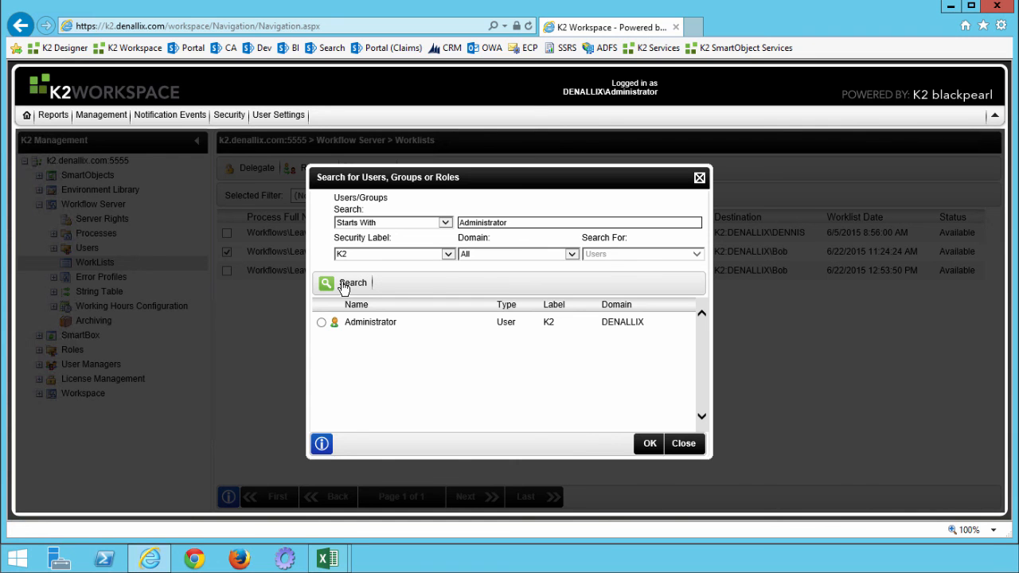
pyautogui.click(322, 322)
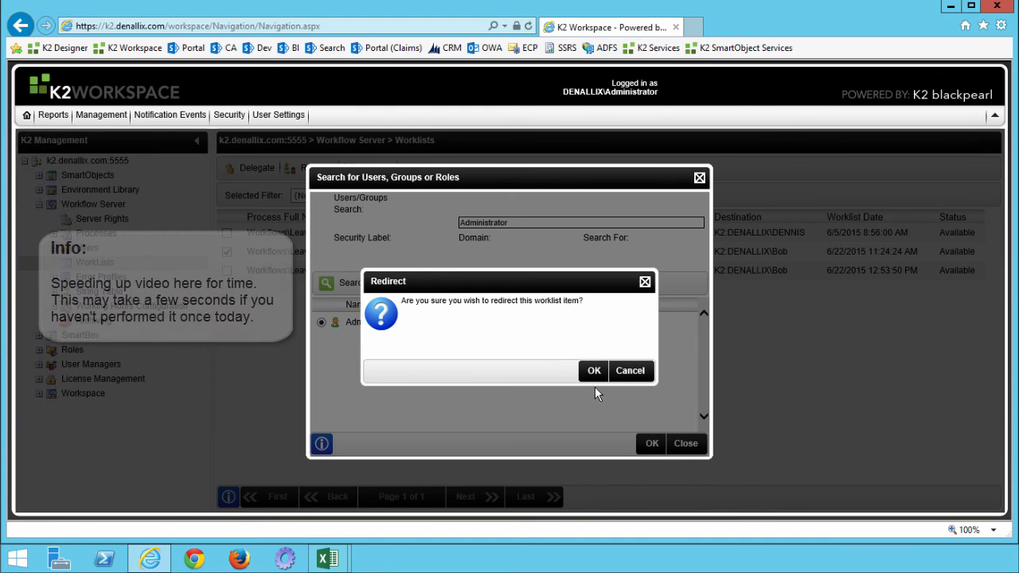
pyautogui.click(594, 369)
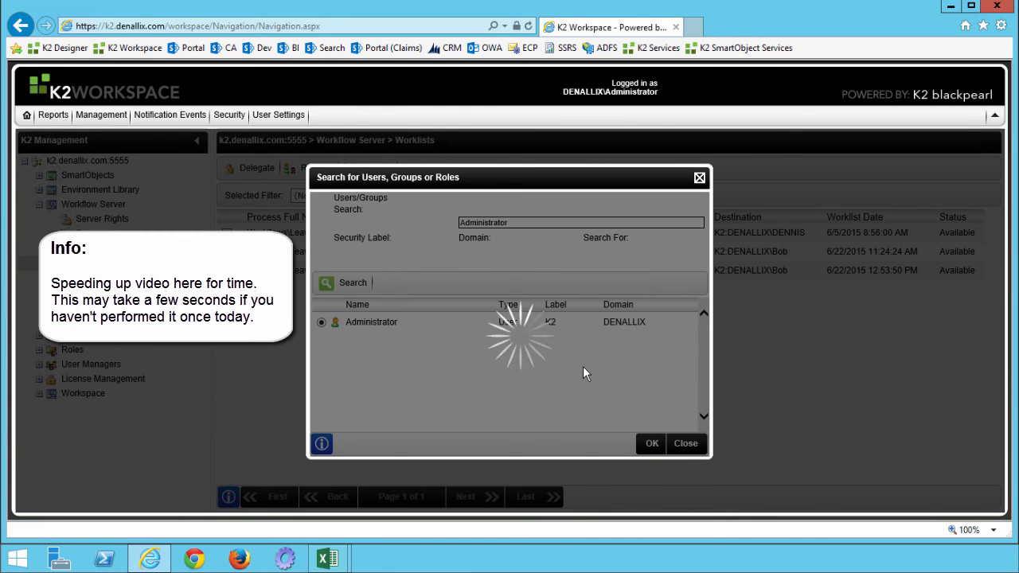
pyautogui.click(685, 443)
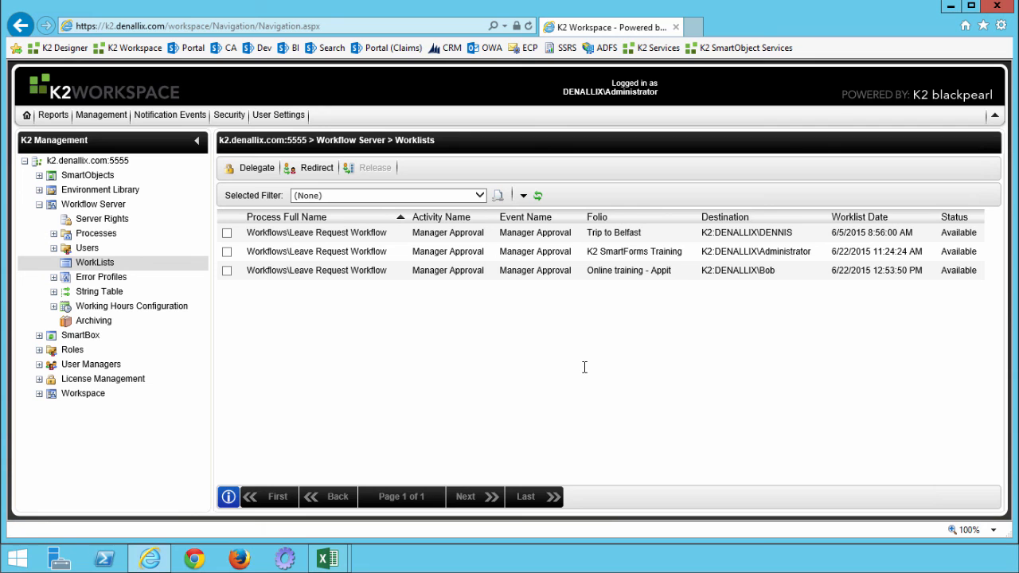
pyautogui.moveTo(251, 199)
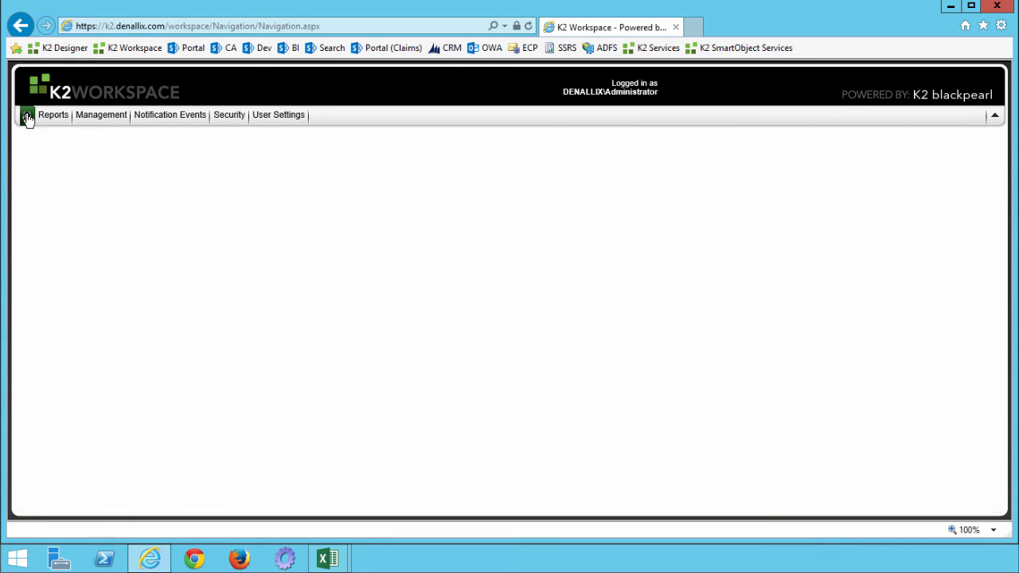
# Approve the K2 SmartForms Training task via Batch Action, leaving the Administrator's worklist empty.
pyautogui.click(52, 114)
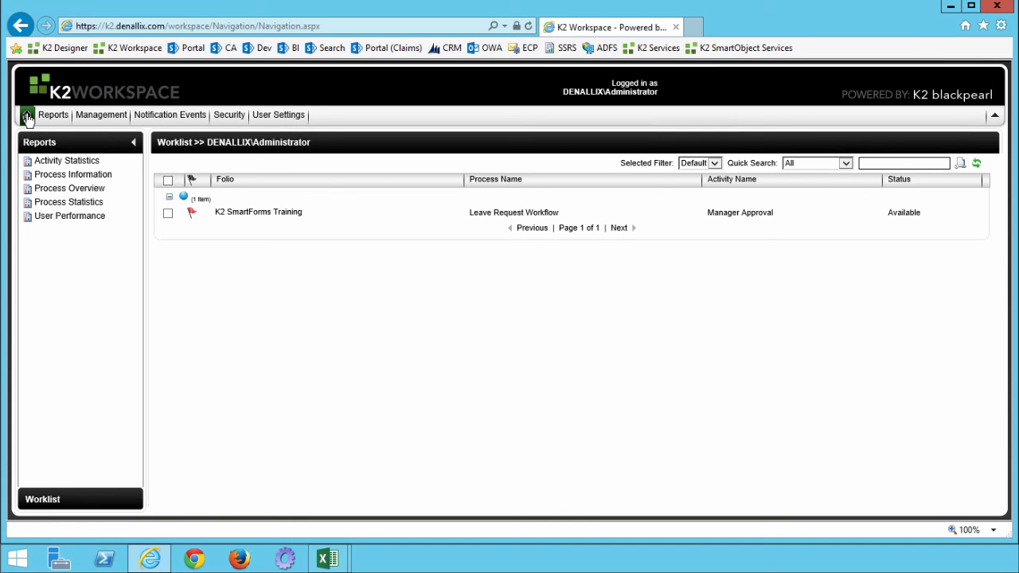
pyautogui.moveTo(30, 120)
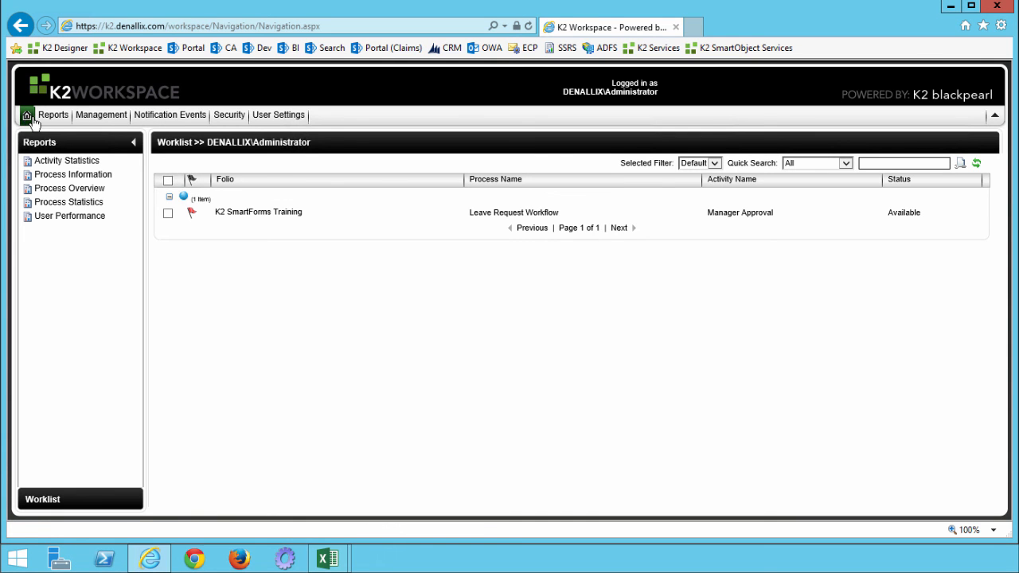
pyautogui.click(169, 214)
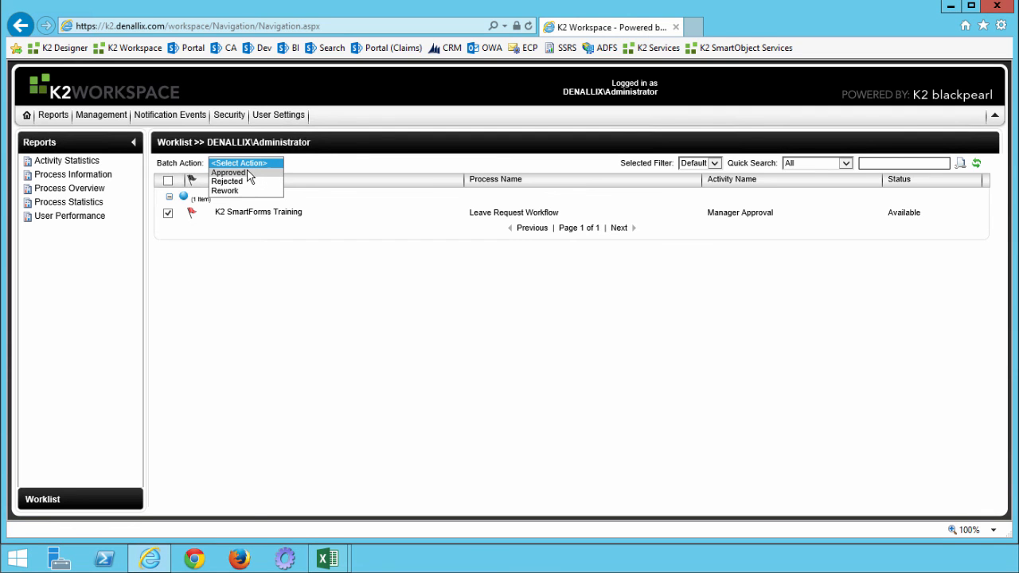
pyautogui.click(230, 172)
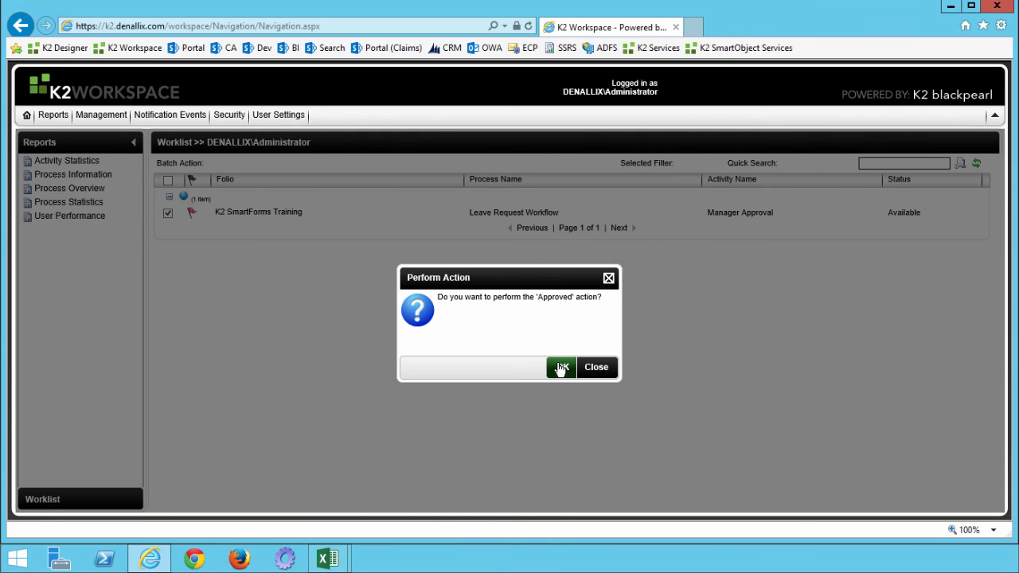
pyautogui.click(560, 366)
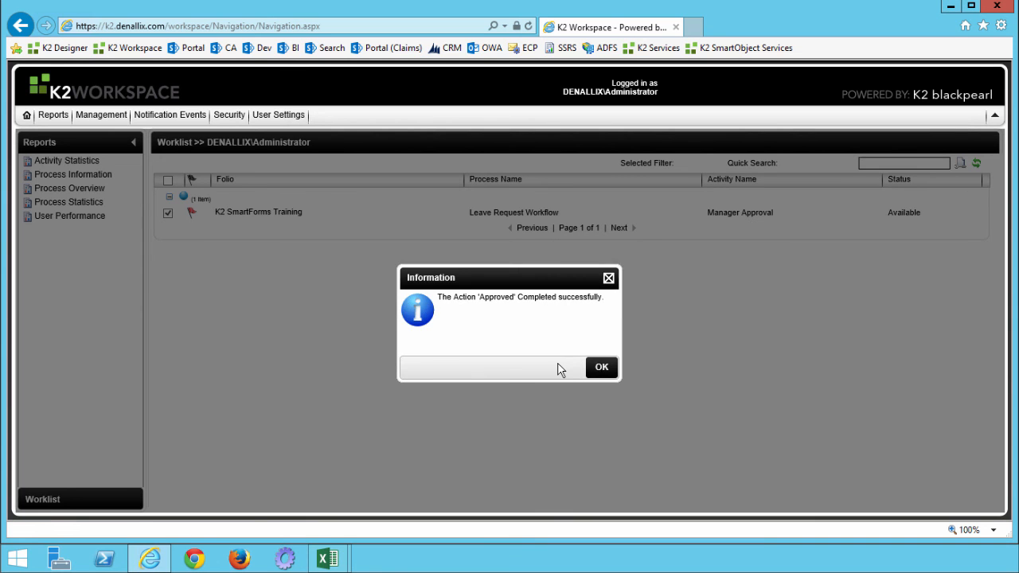
pyautogui.click(603, 366)
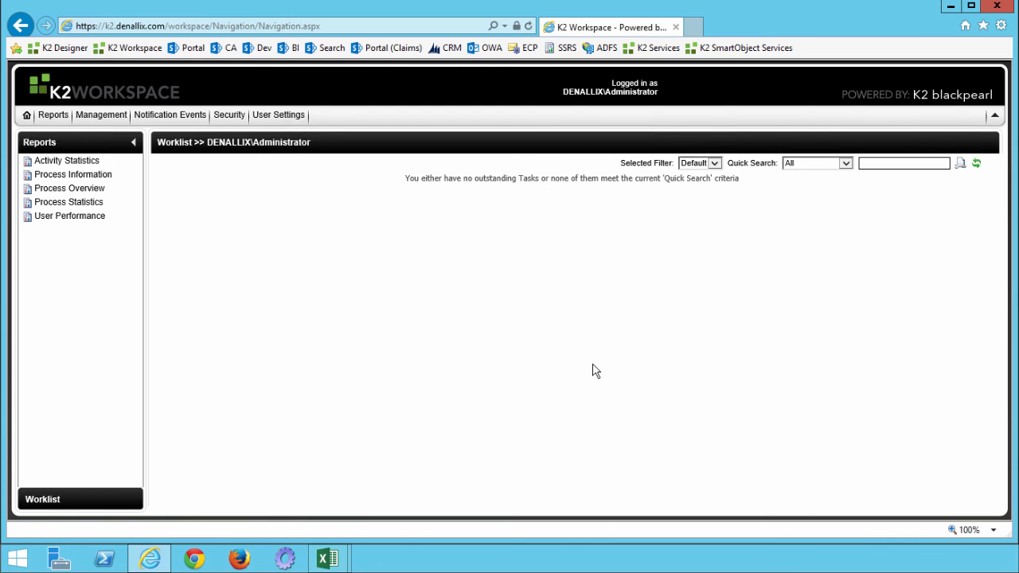
pyautogui.moveTo(390, 516)
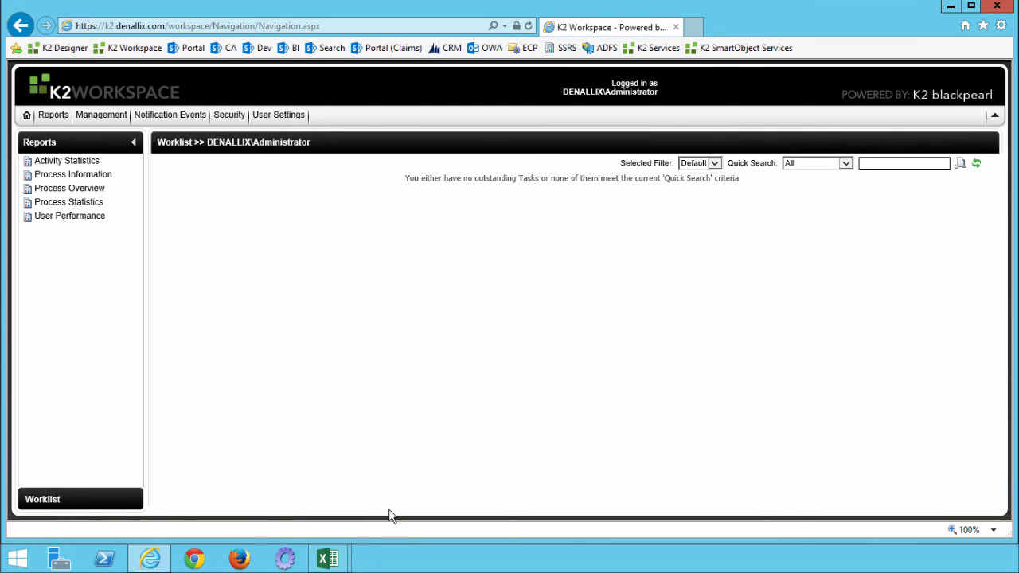
# Refresh the PivotChart data so it shows 2 active and 33 completed instances.
pyautogui.click(328, 558)
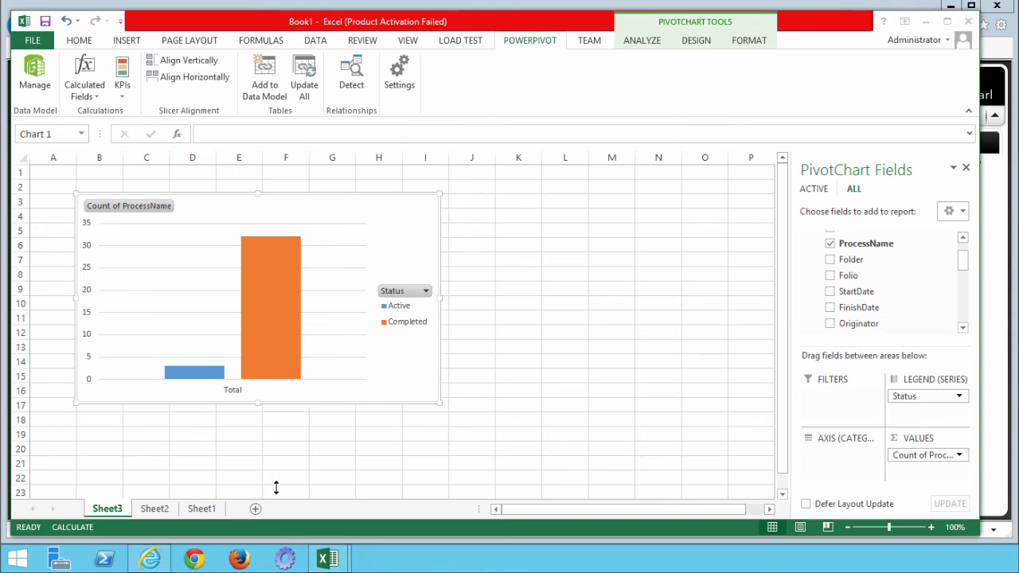
pyautogui.rightClick(271, 303)
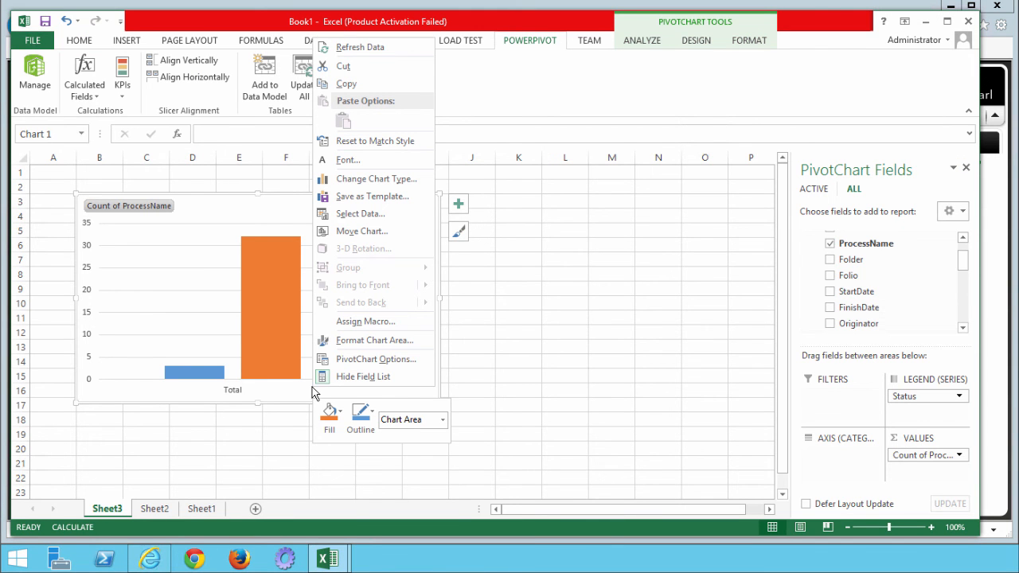
pyautogui.moveTo(372, 48)
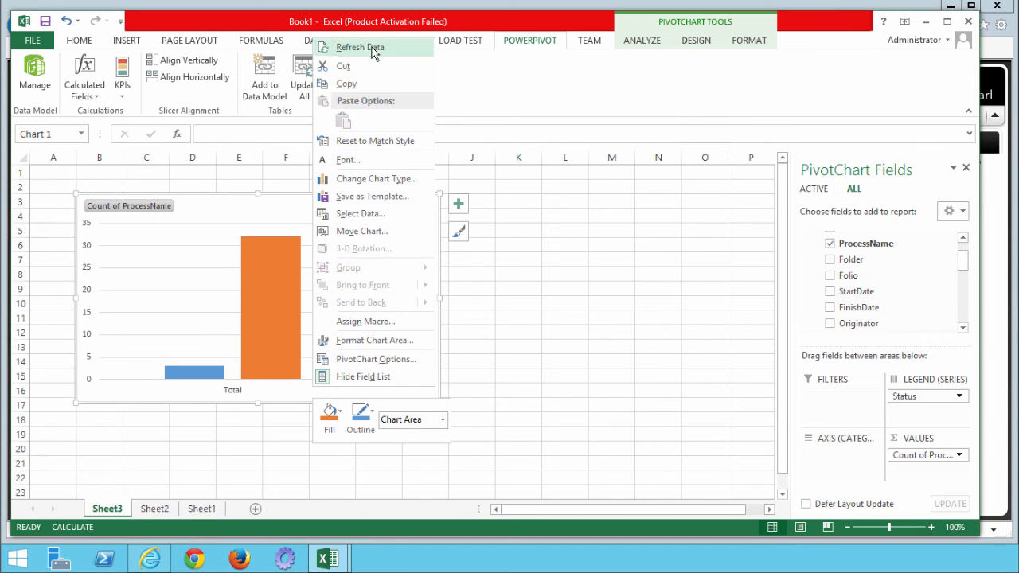
pyautogui.click(360, 48)
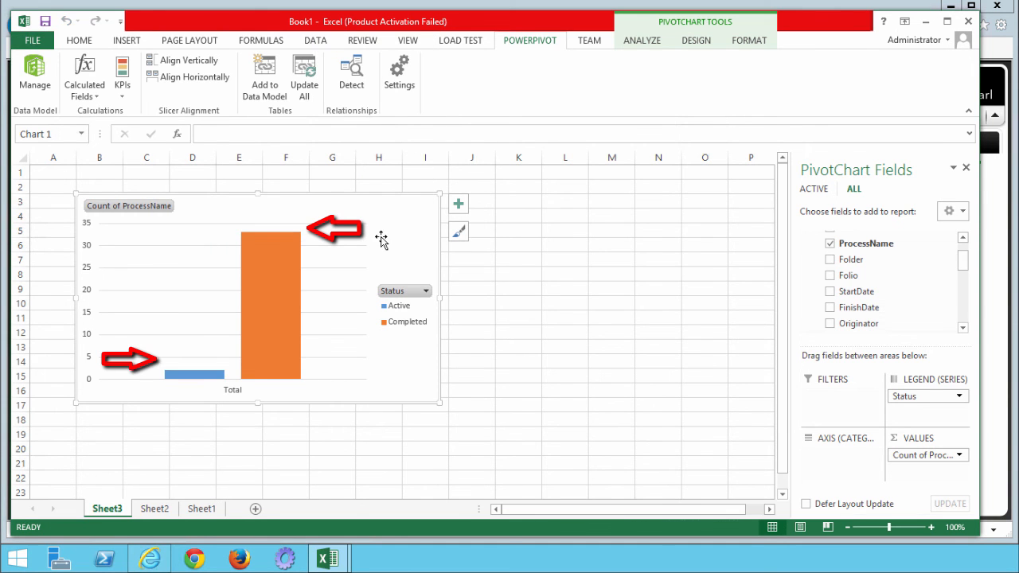
pyautogui.moveTo(199, 376)
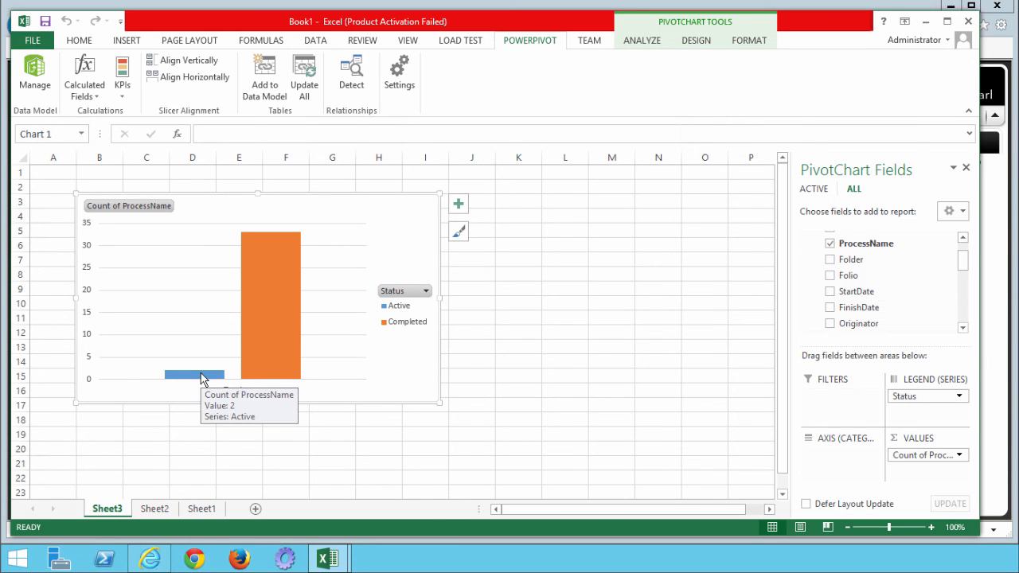
pyautogui.moveTo(268, 316)
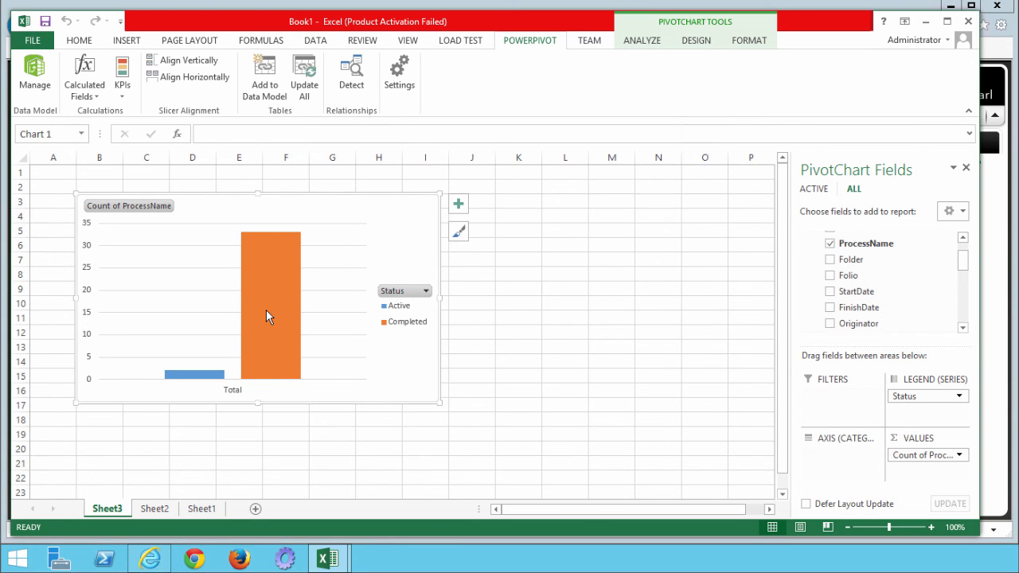
pyautogui.moveTo(269, 317)
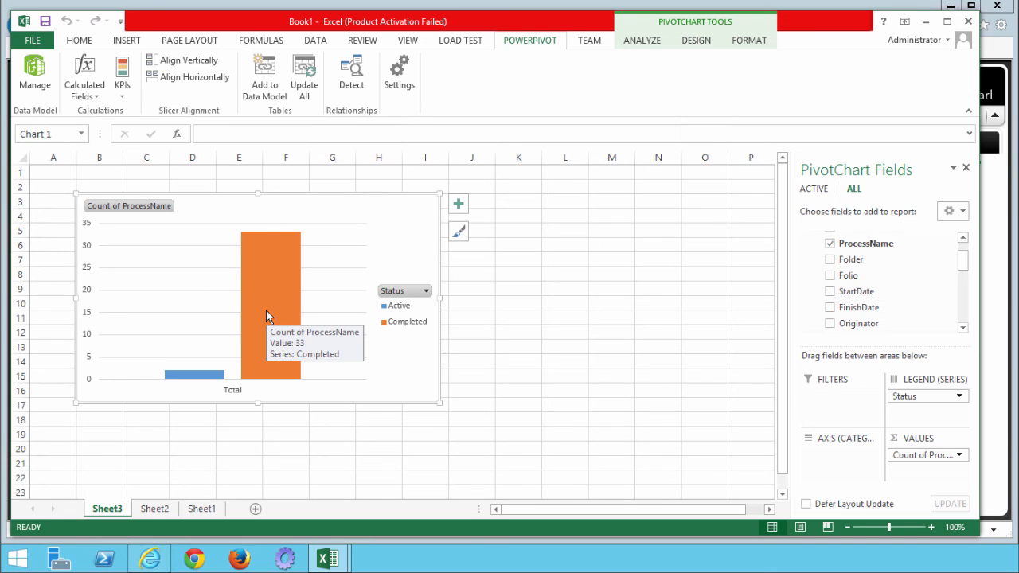